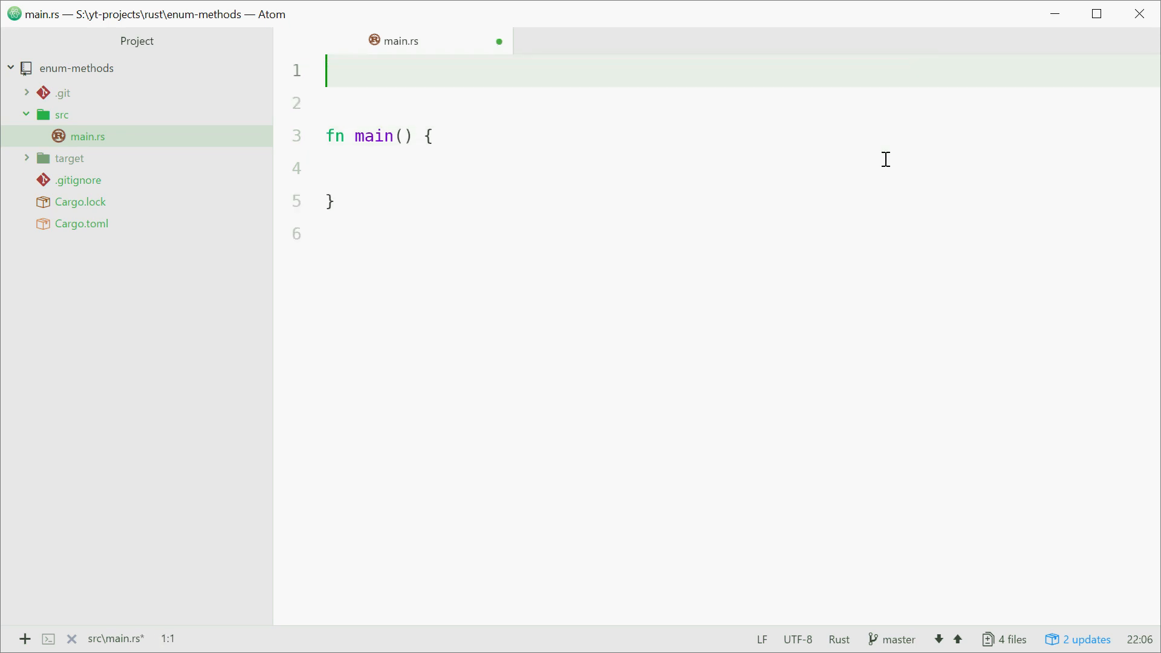
Write enum Day { Monday, Tuesday, Wednesday, Thursday, Friday, Saturday, Sunday } above fn main().
text(enum)
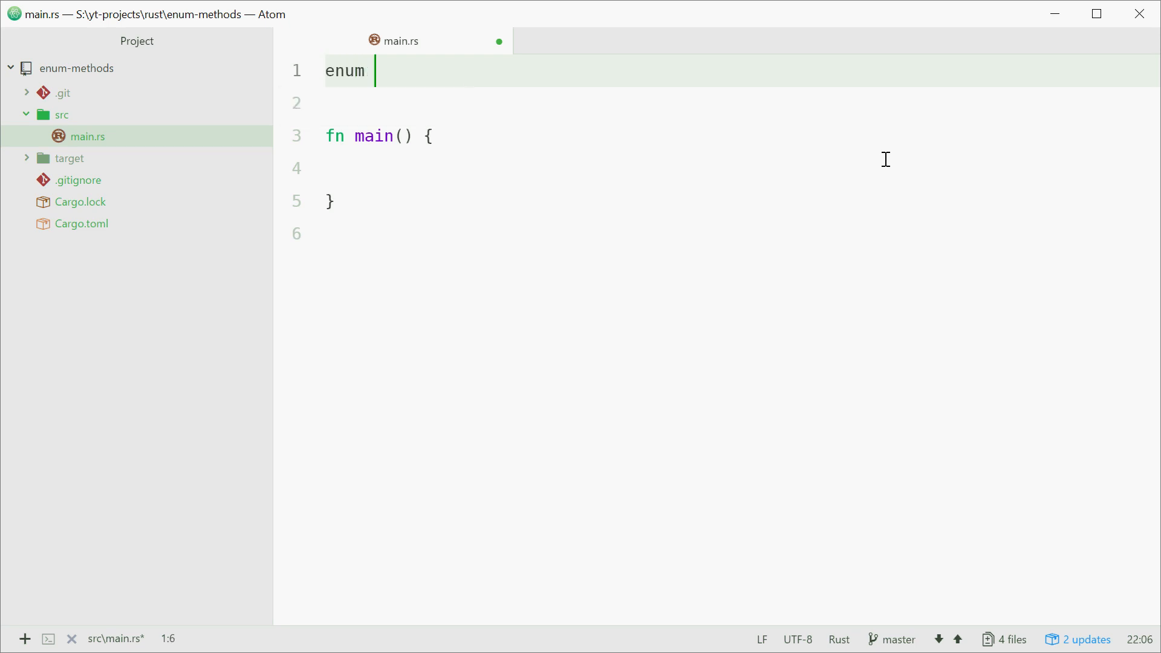
text(Day {})
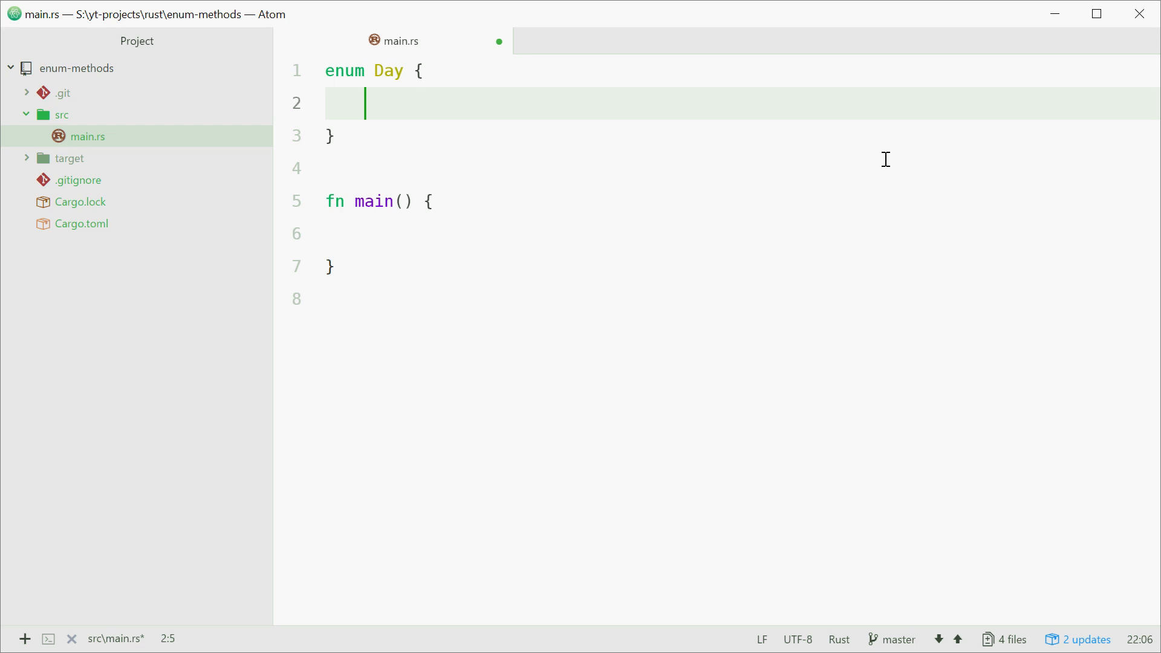
text(Monday,)
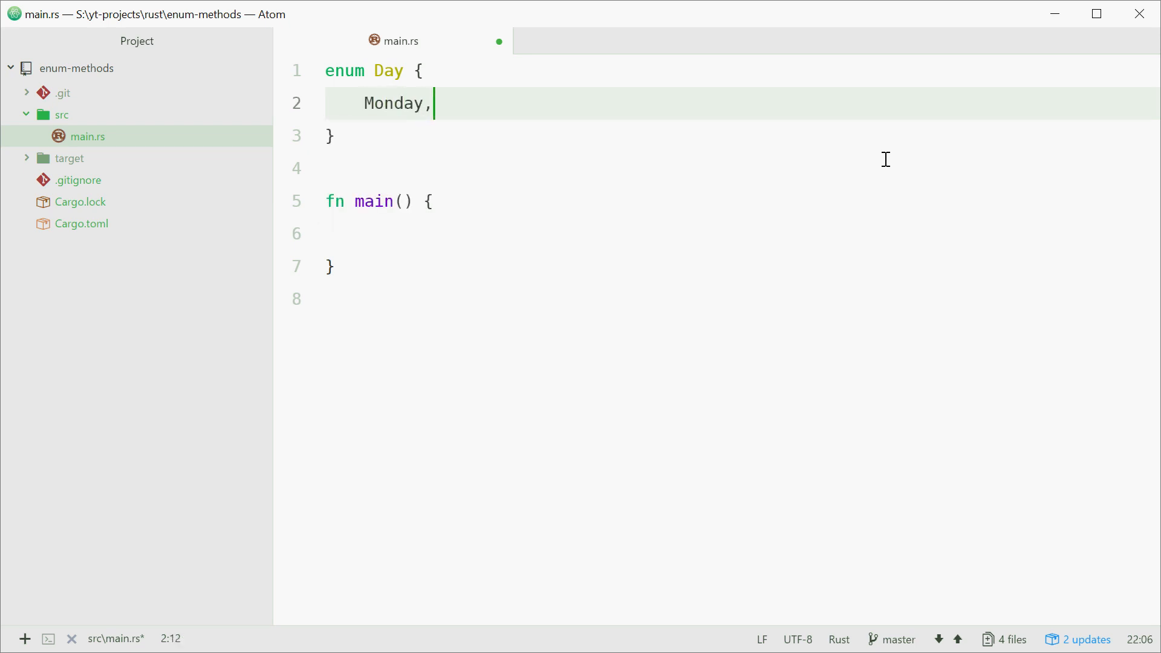
text(Tuesday, Wen)
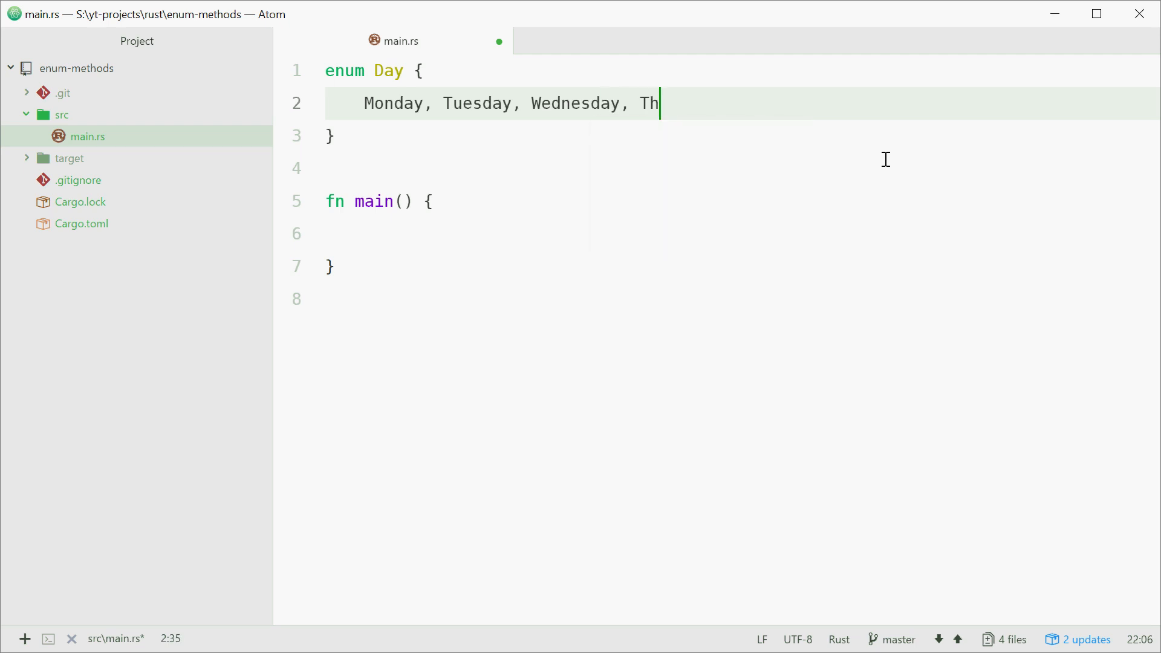
text(ursday, Friday,)
text(Saturday,)
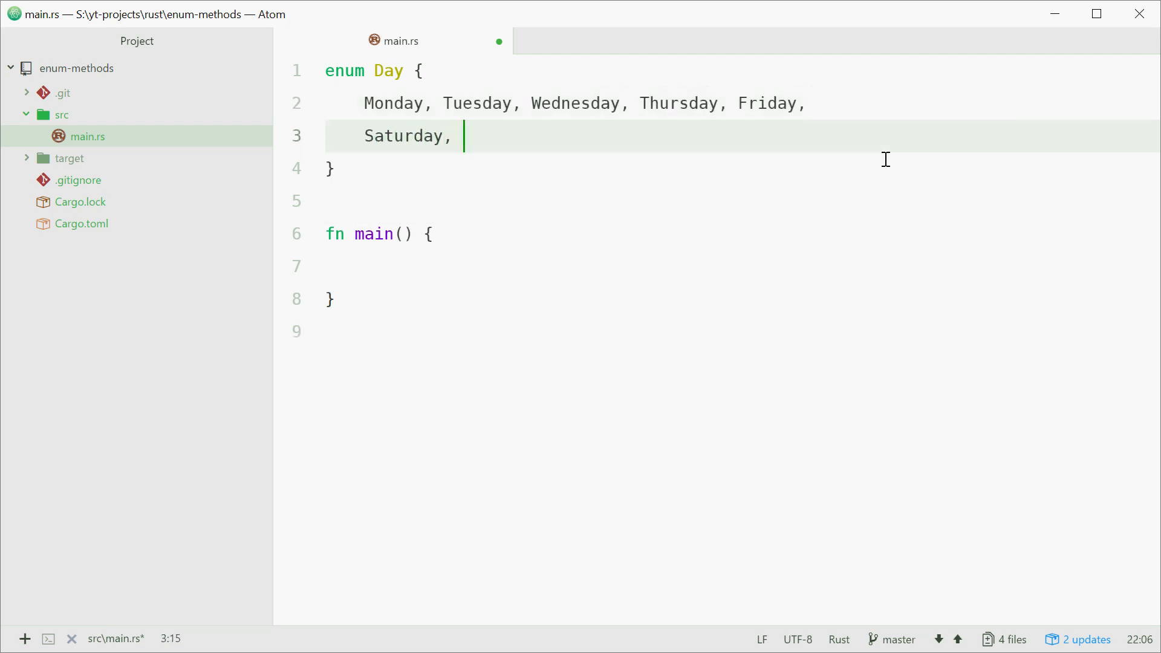
text(Sunday)
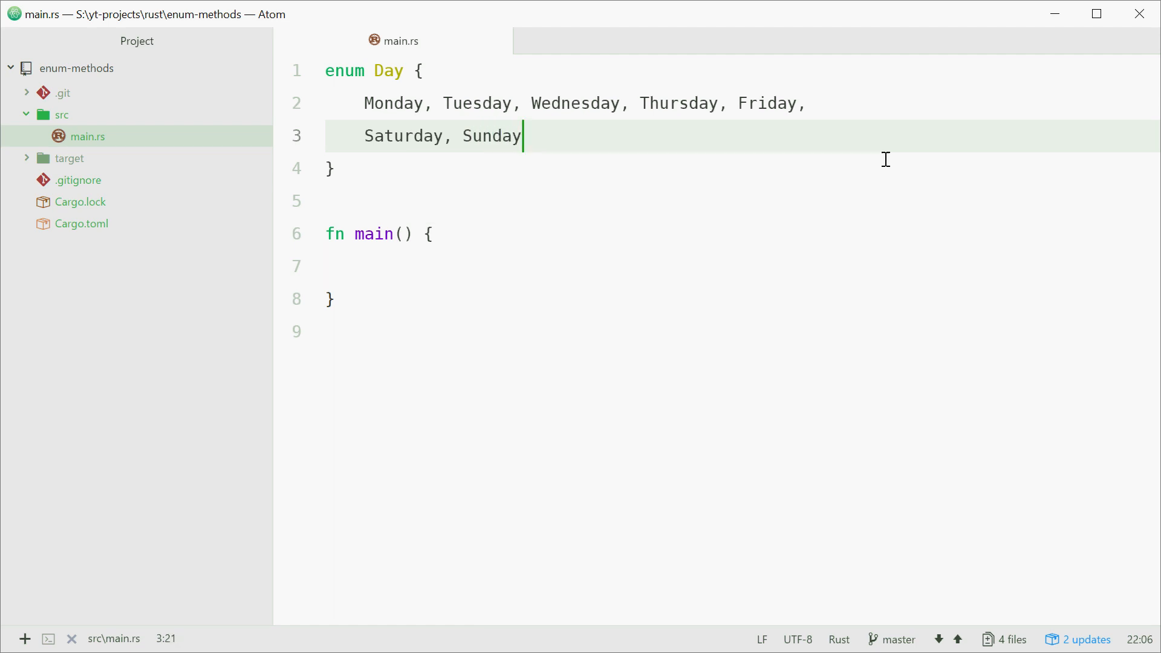
mouse_move(620, 213)
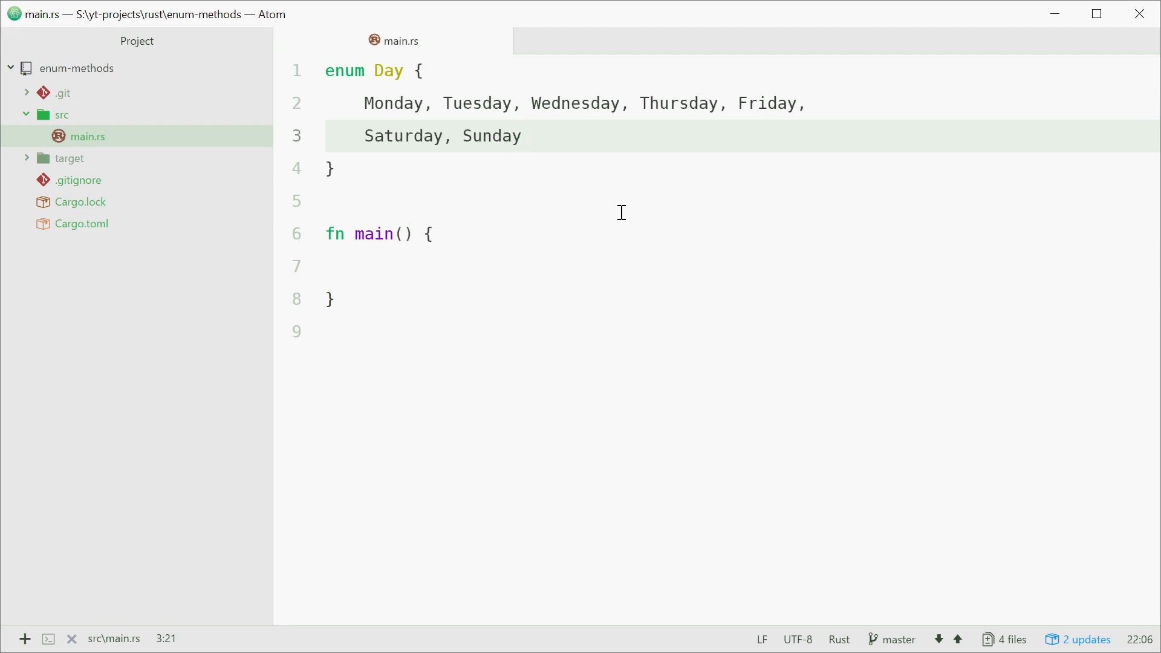
Insert an empty impl Day {} block after the enum's closing brace using autocomplete.
click(523, 135)
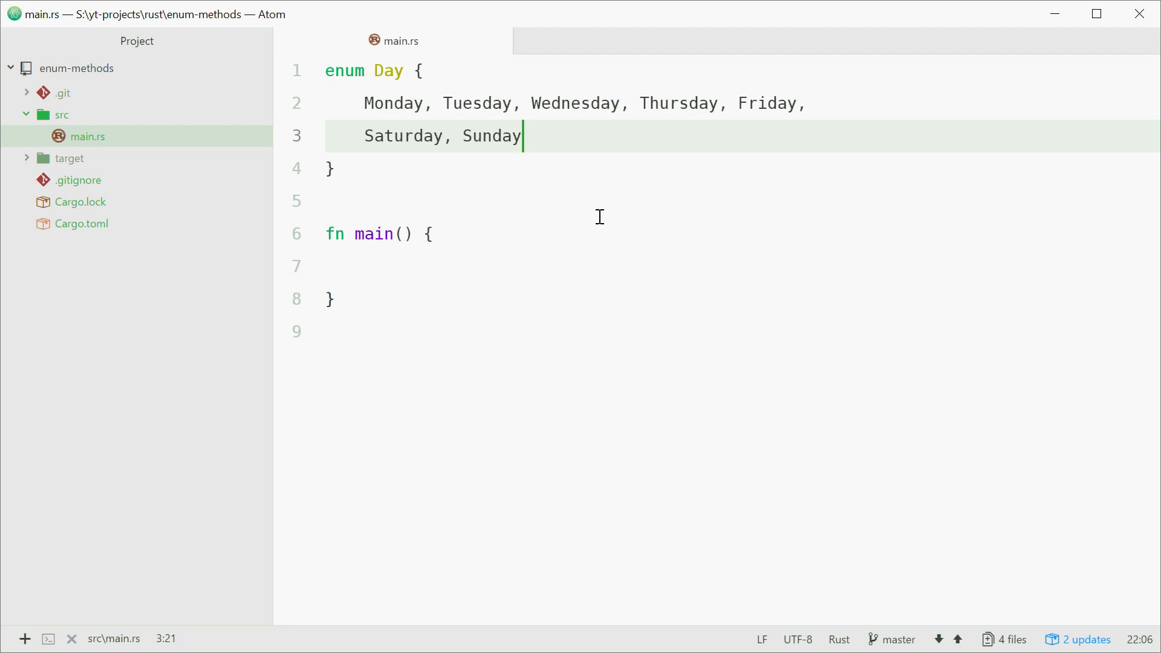
click(341, 168)
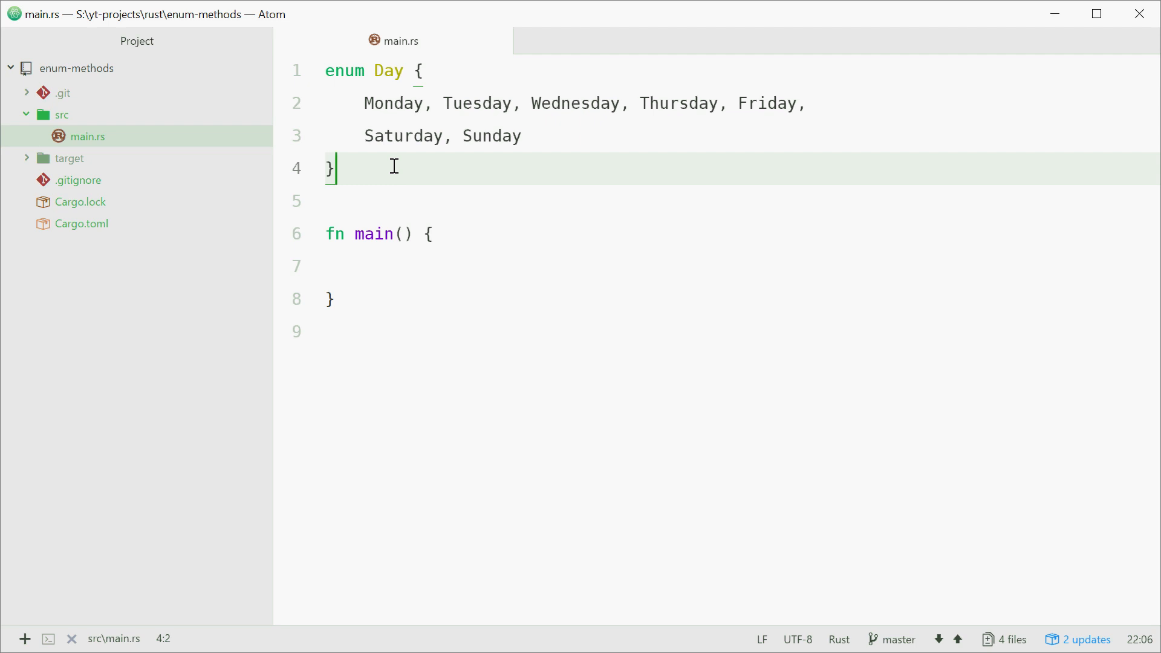
text(impl Day {)
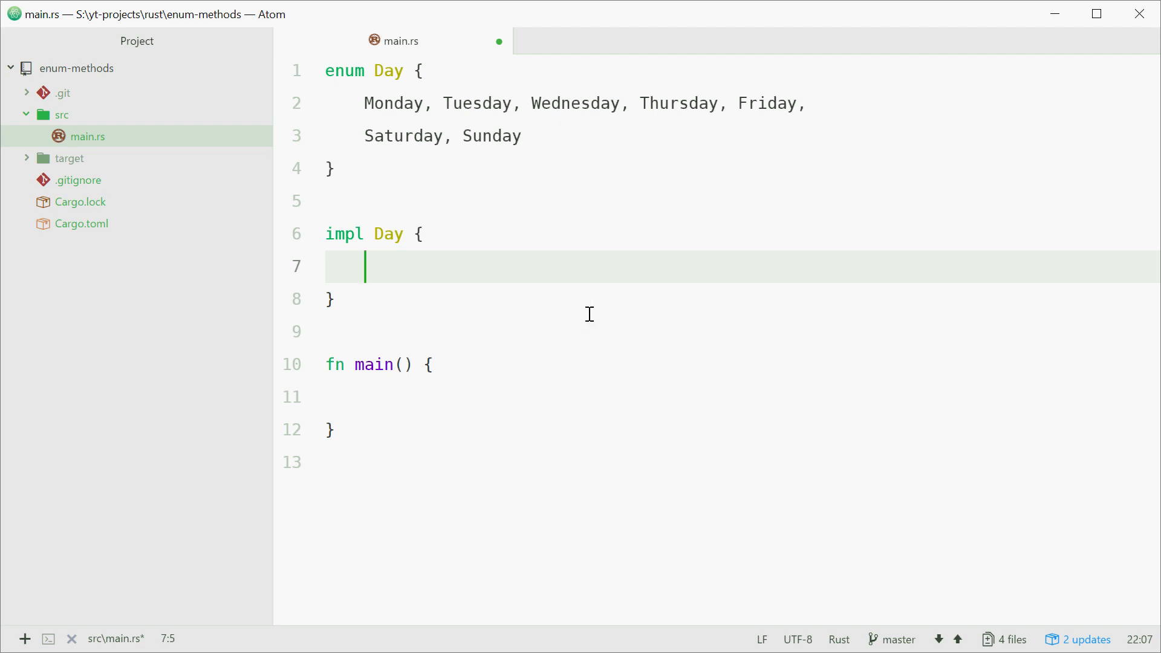
Write fn is_weekday(&self) -> bool {} inside impl Day with an open body line.
text(fn)
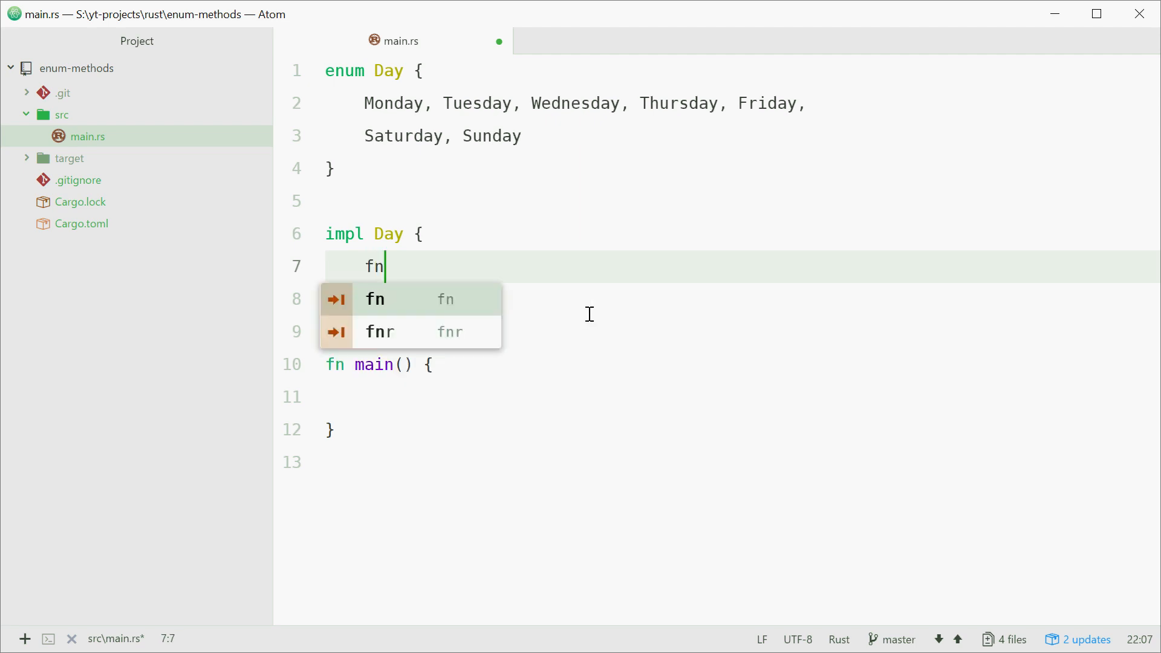
text(is_weekd)
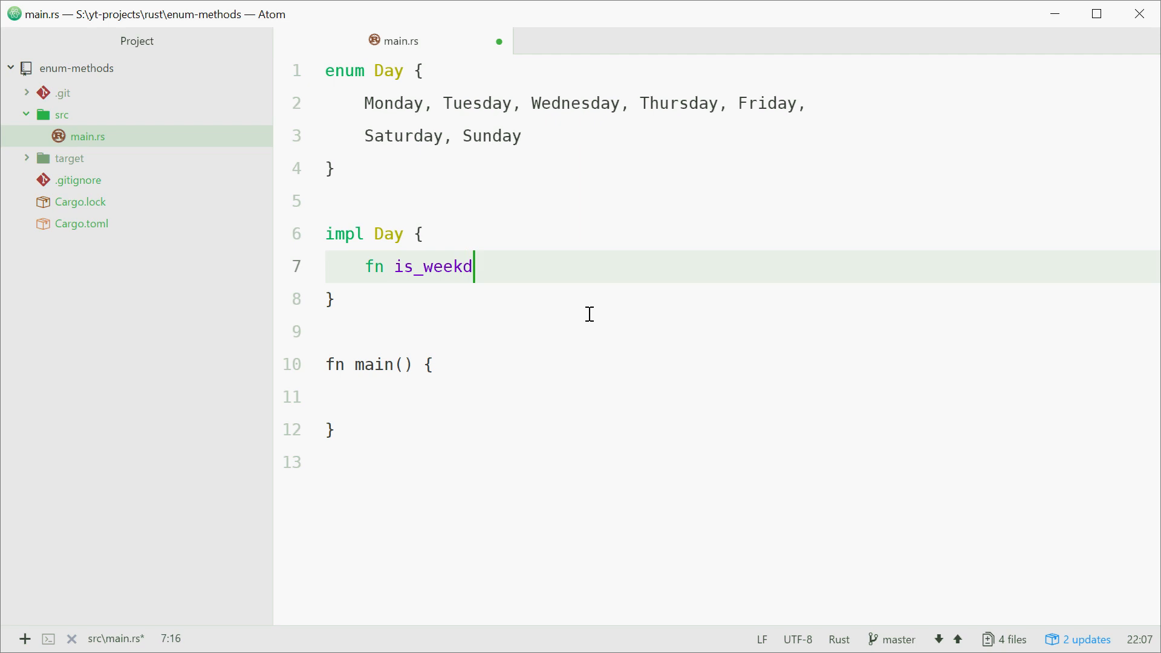
text(ay())
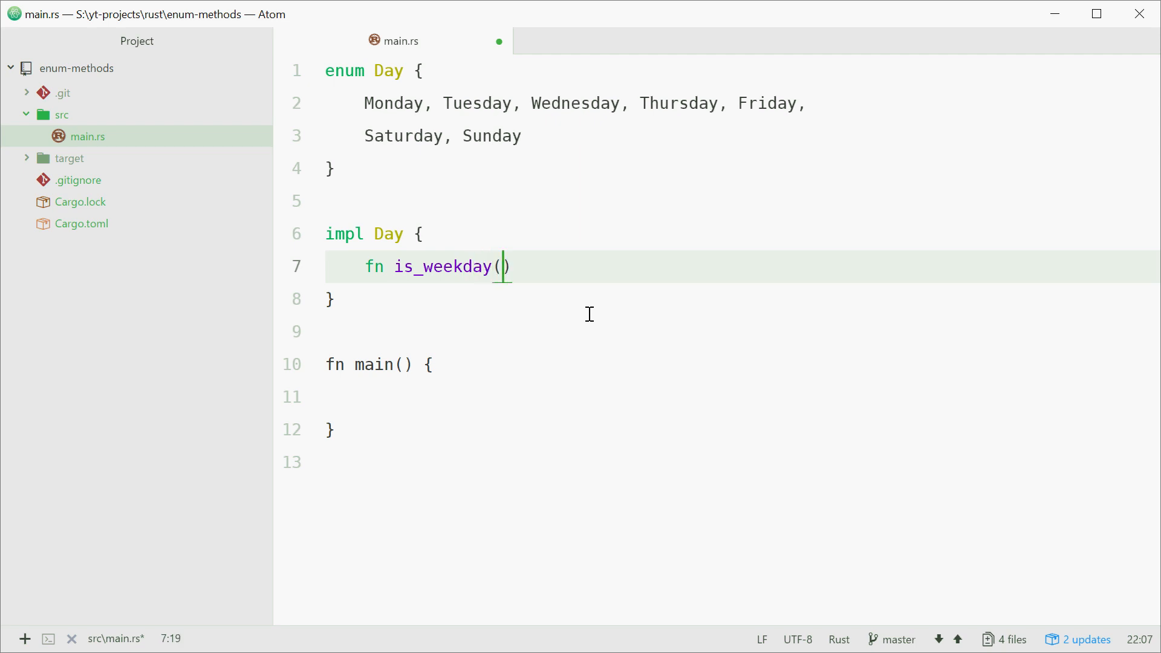
text(&self)
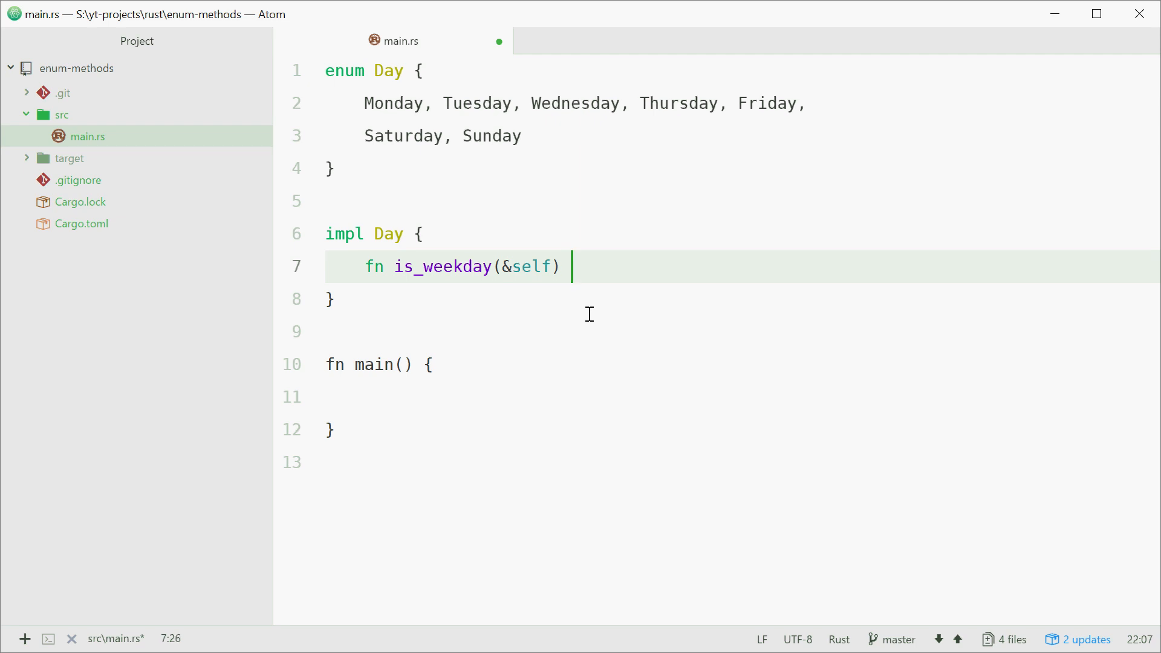
text(-> b)
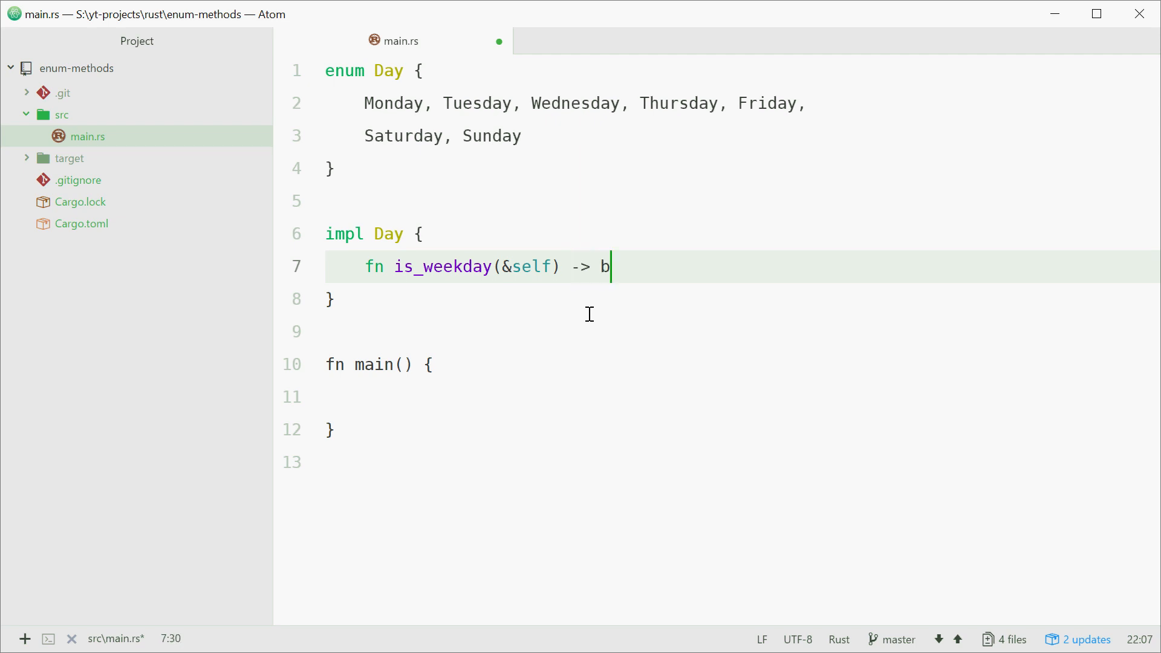
text(ool {})
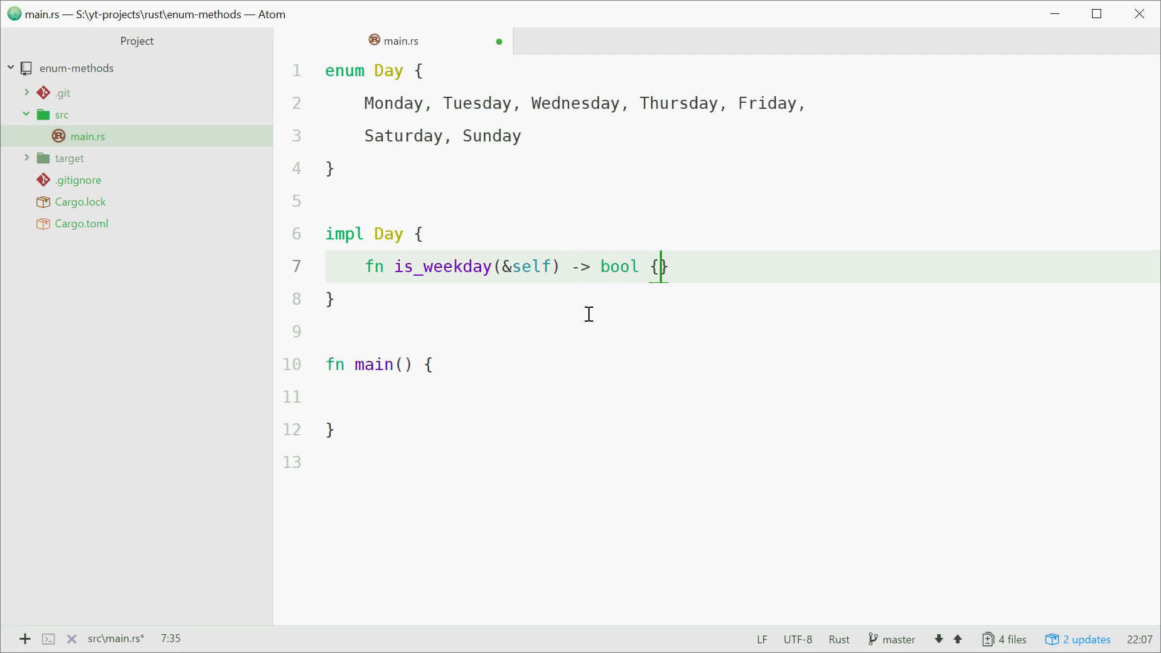
key(Enter)
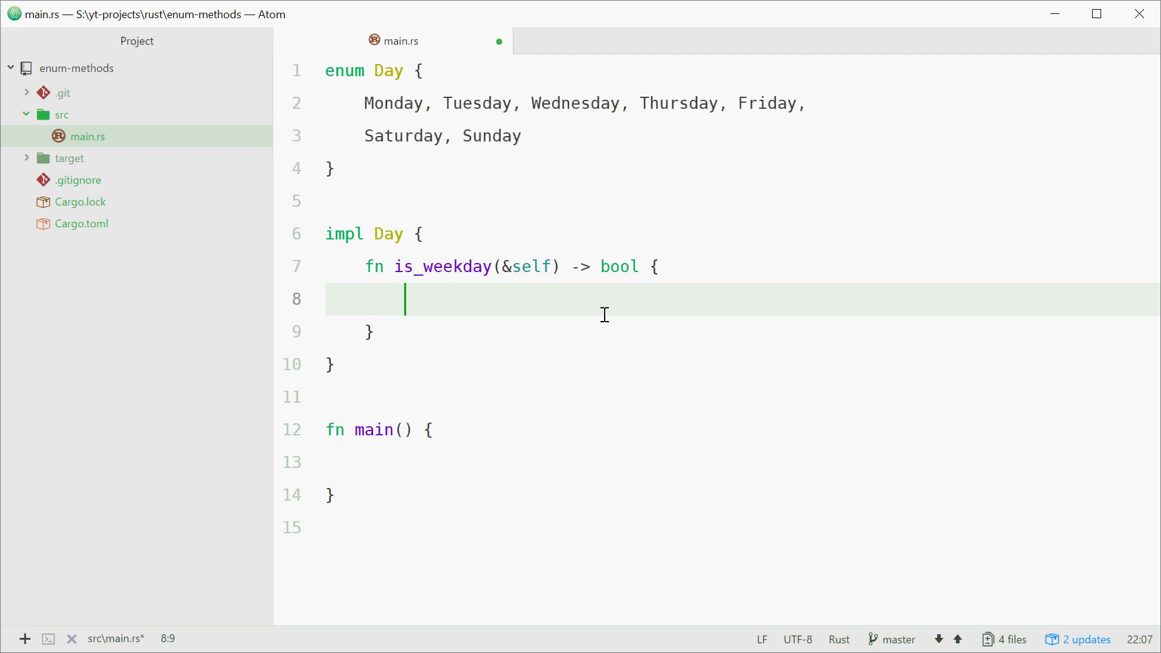
Write match self { &Day::Saturday || &Day::Sunday => return false, } in the method body.
text(match)
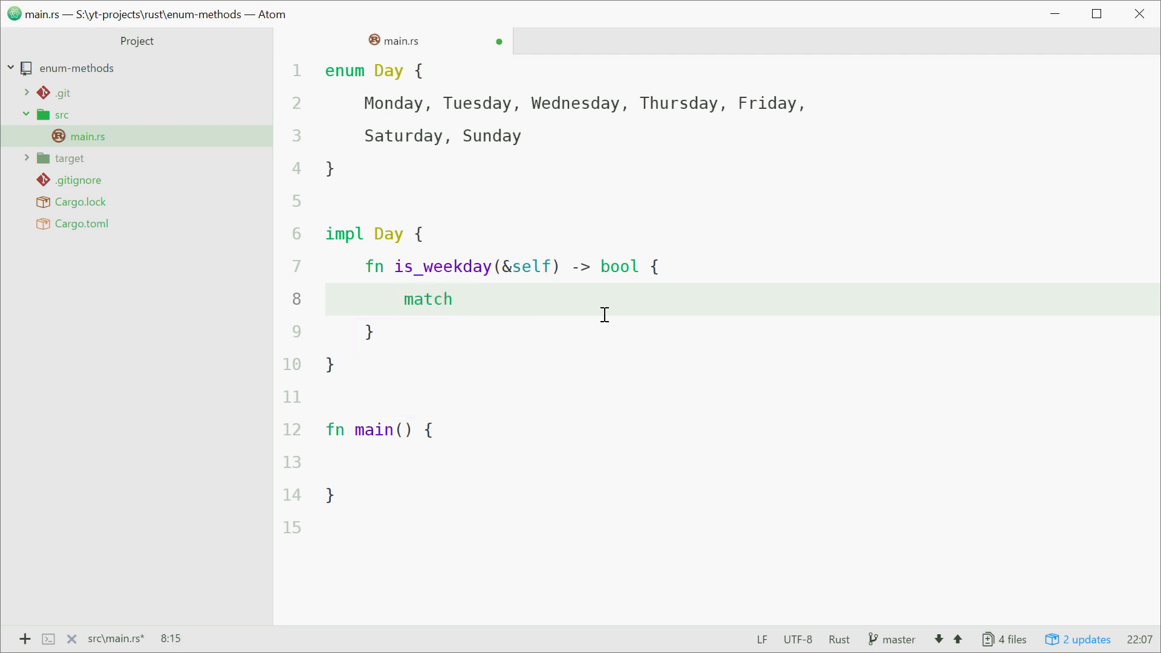
text(self {})
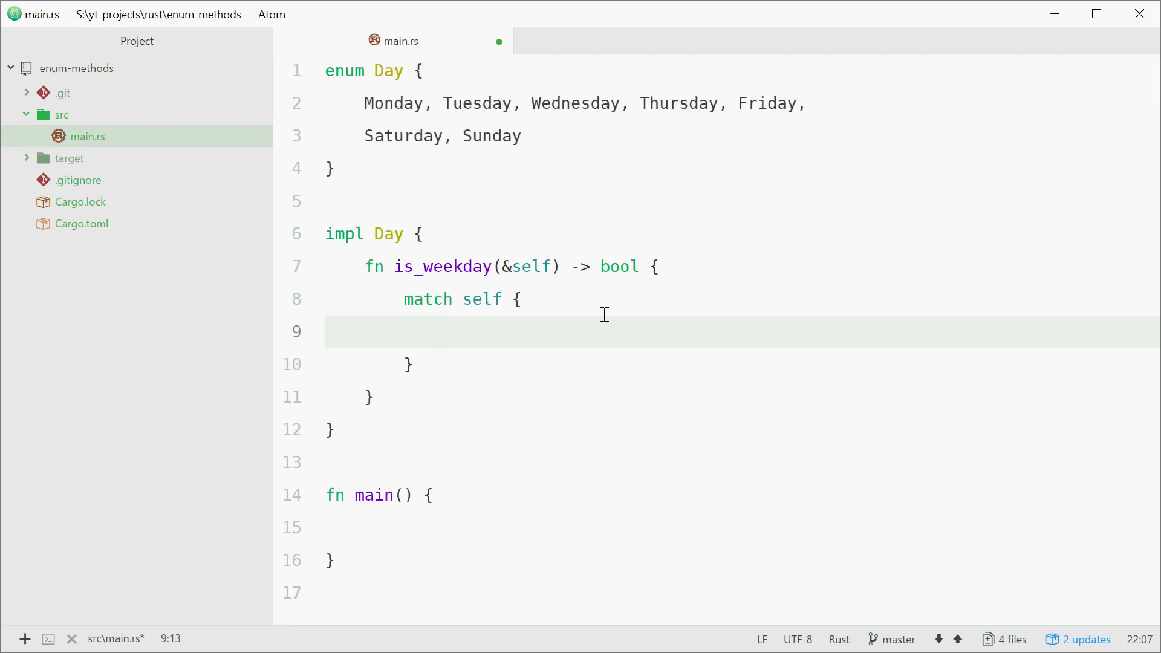
text(&Day)
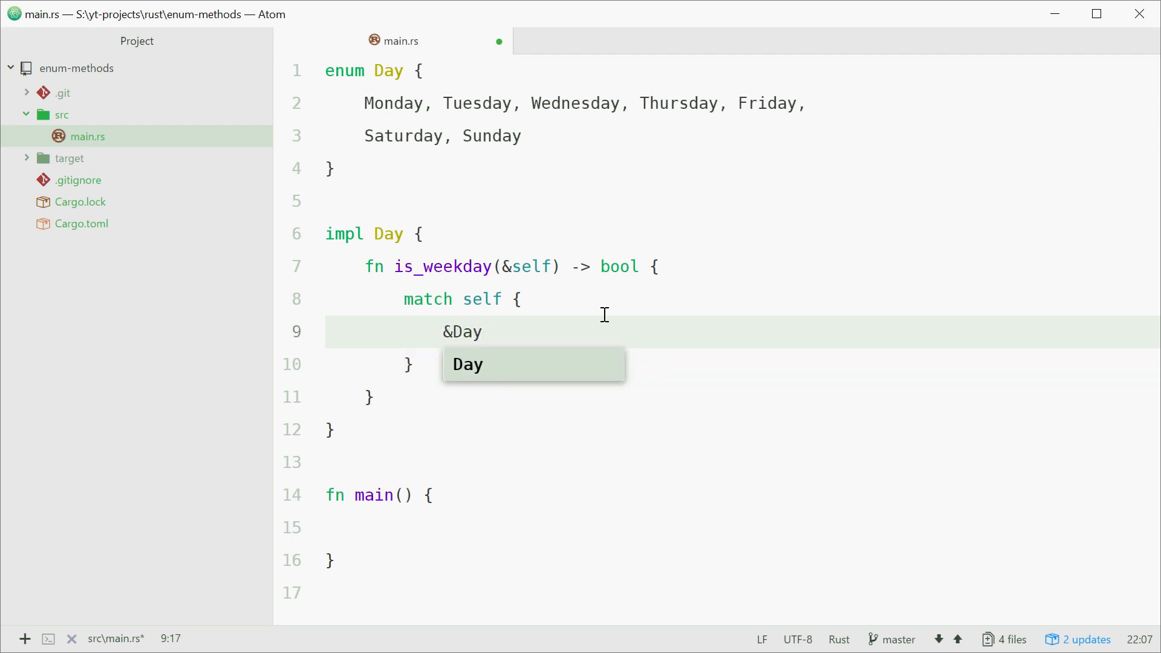
text(::Saturday)
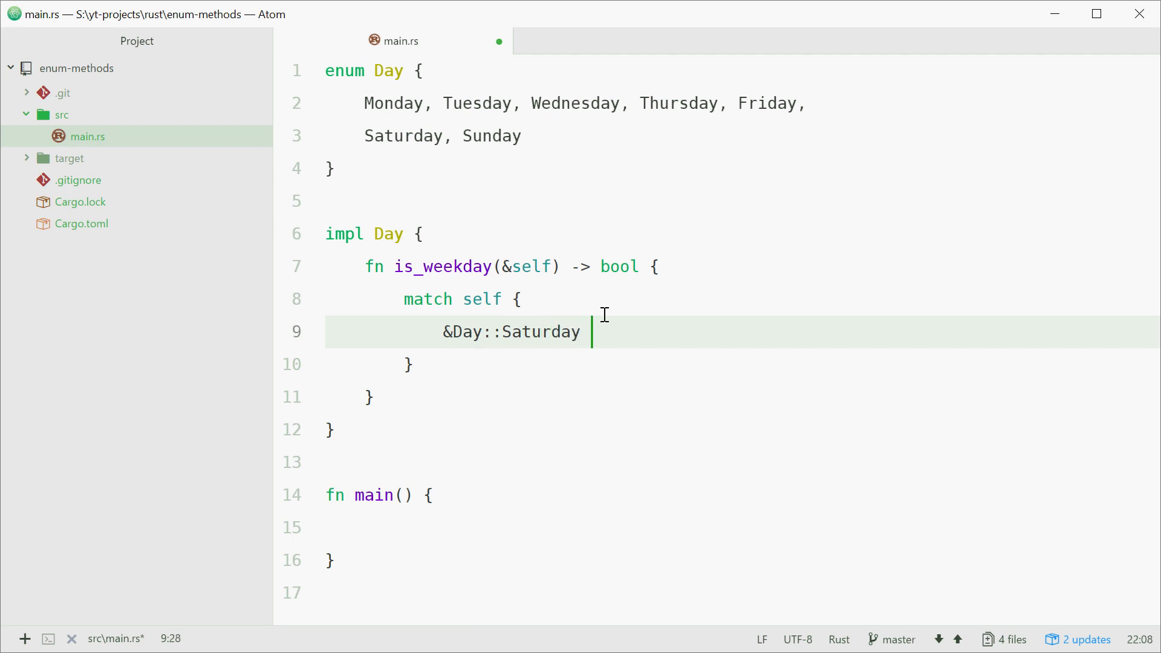
text(||)
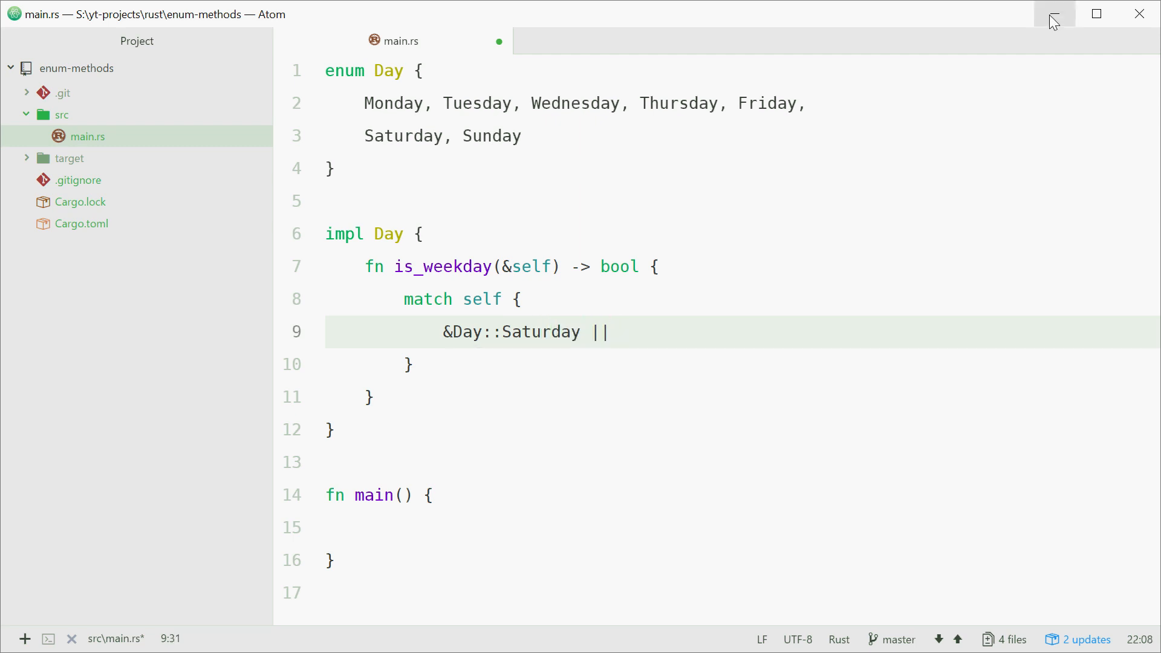
text(&Sunday::S)
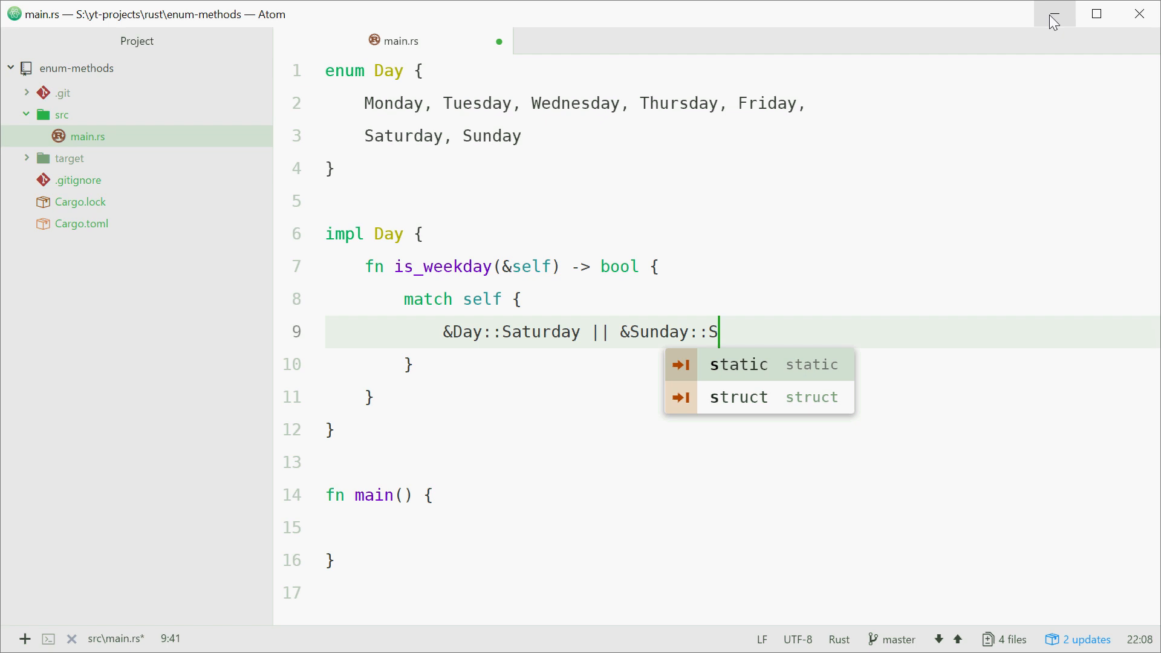
text(unday =>)
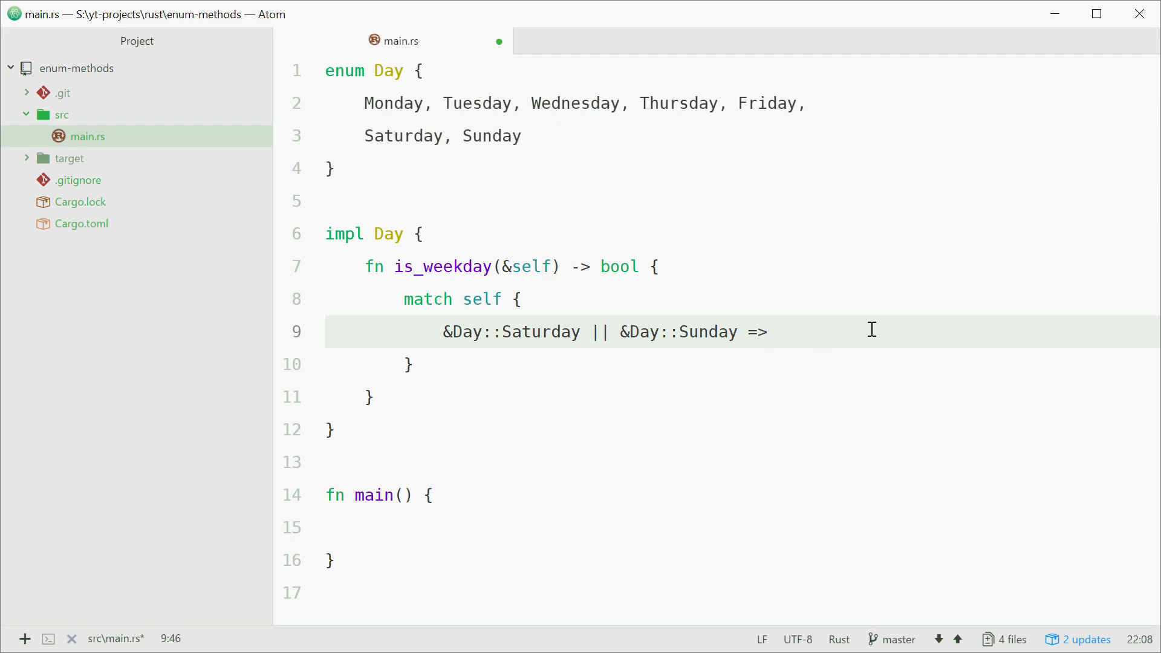
text(return)
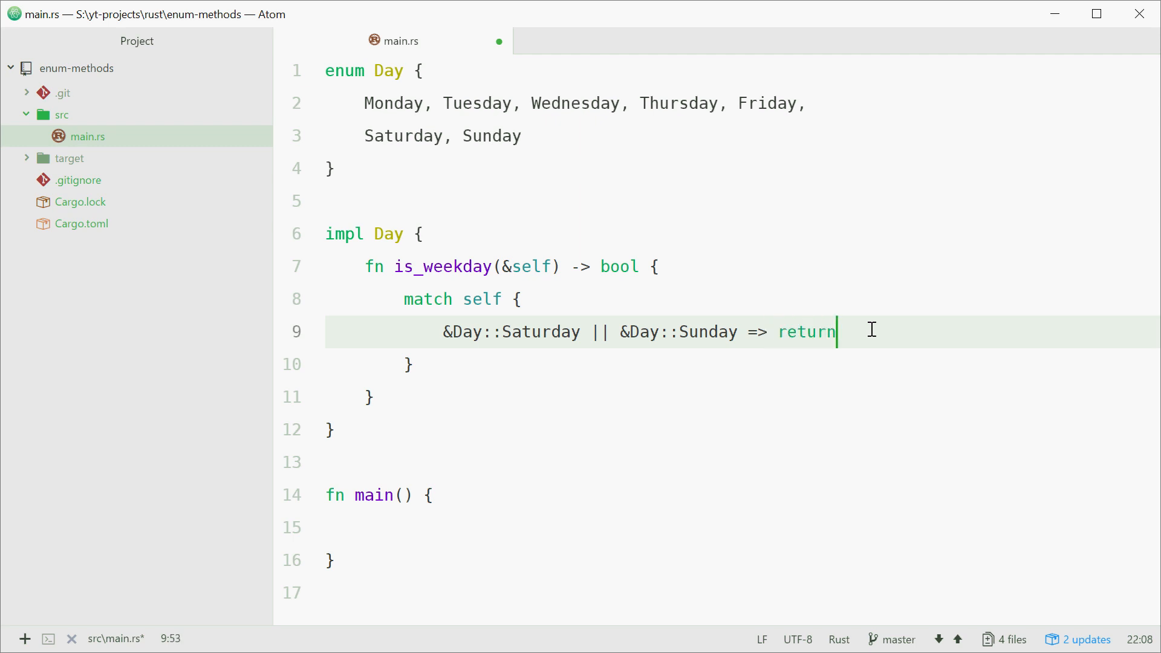
text(false,)
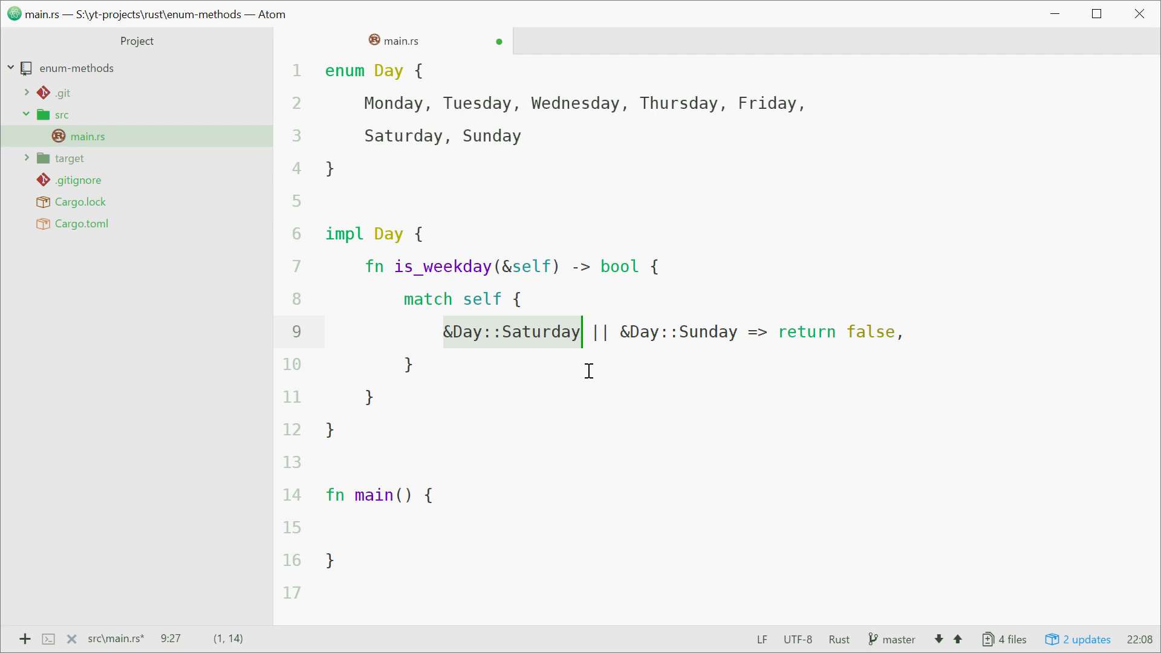
click(501, 266)
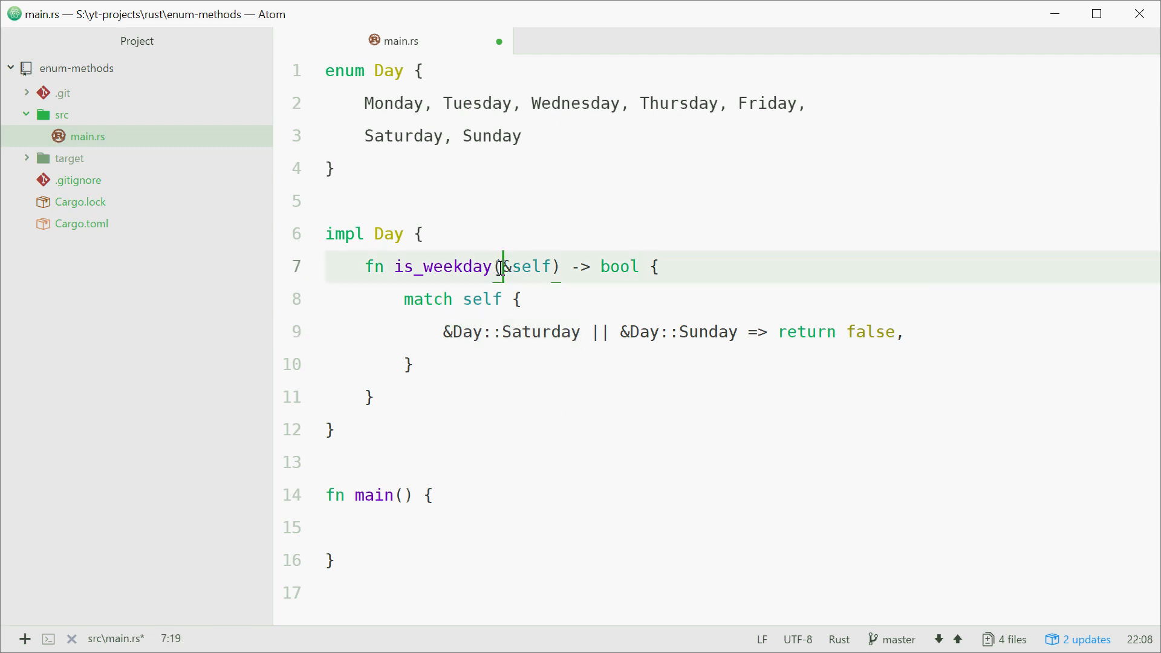
double_click(530, 266)
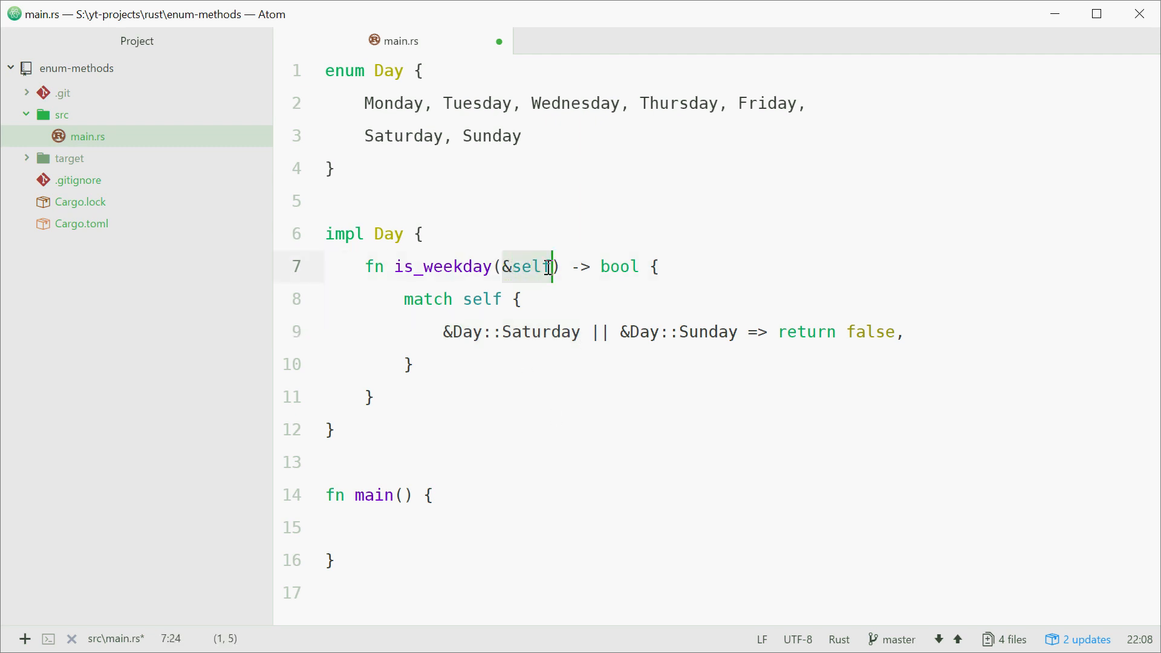
click(904, 332)
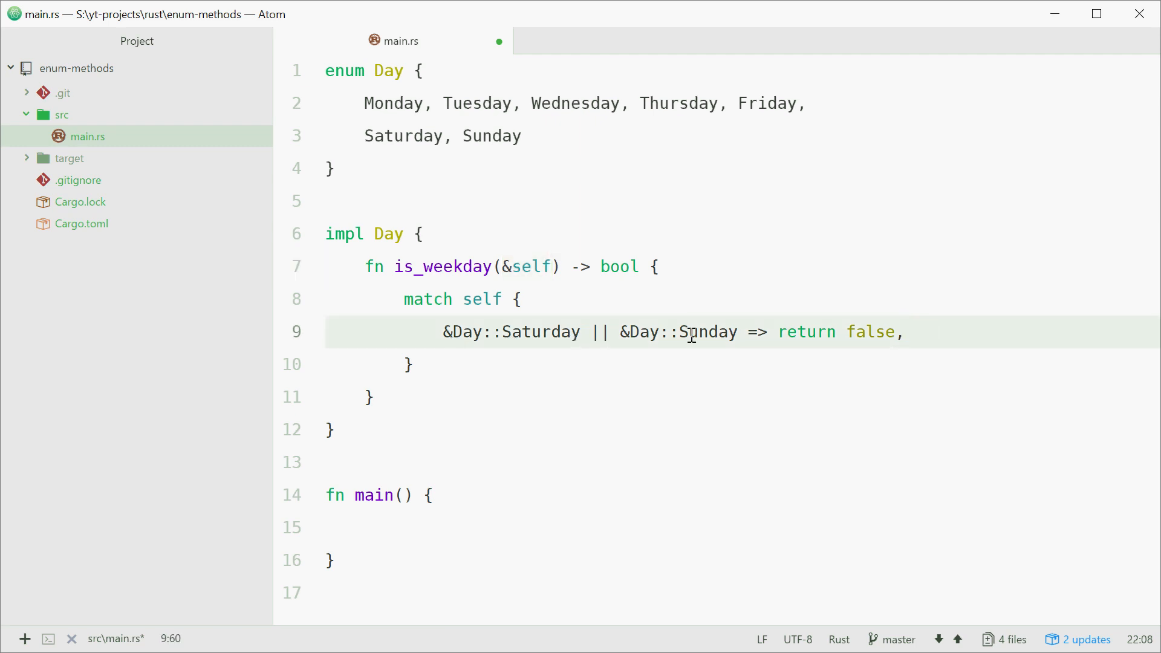
click(899, 331)
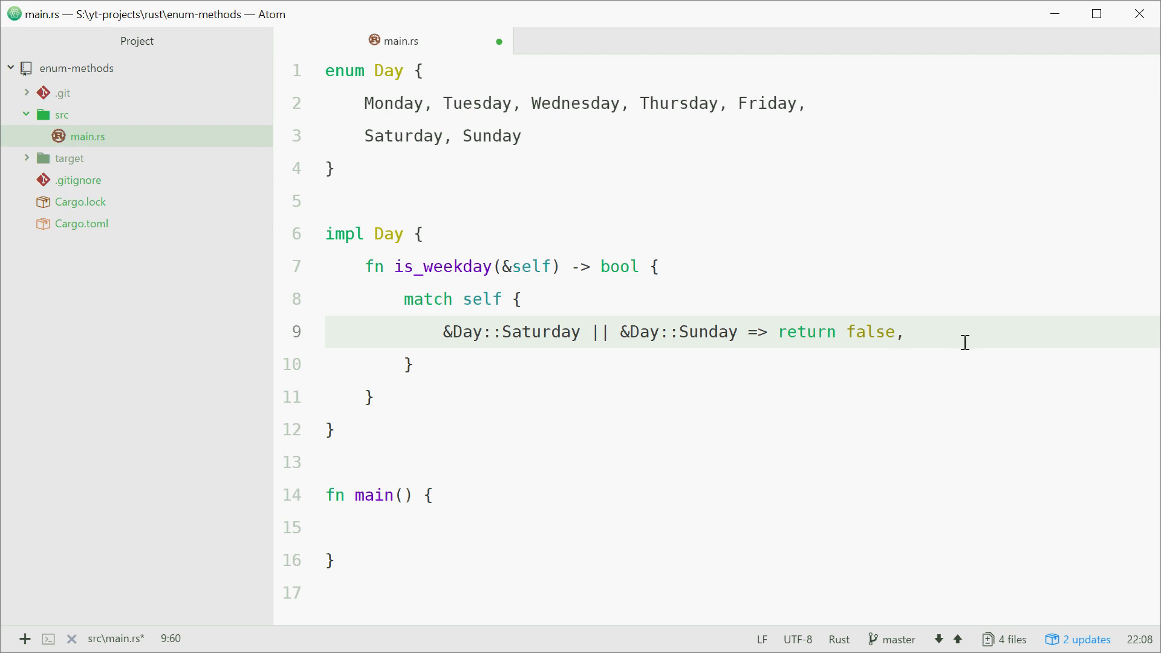
Add the wildcard arm _ => return true below the weekend arm.
text(_ => re)
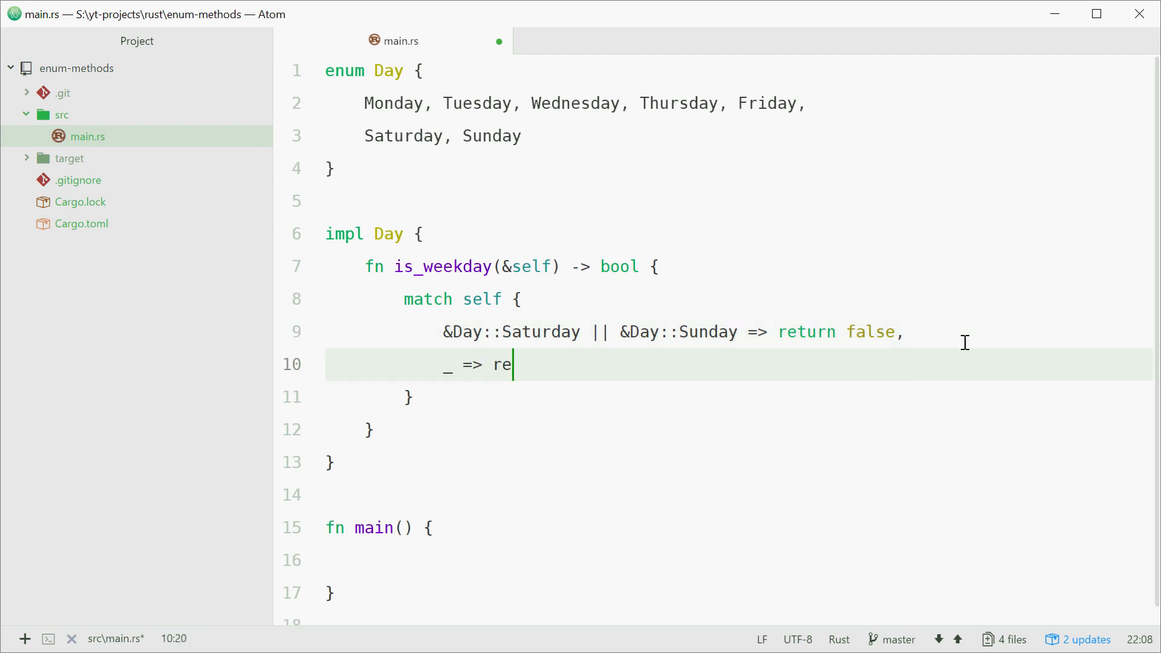
text(turn true)
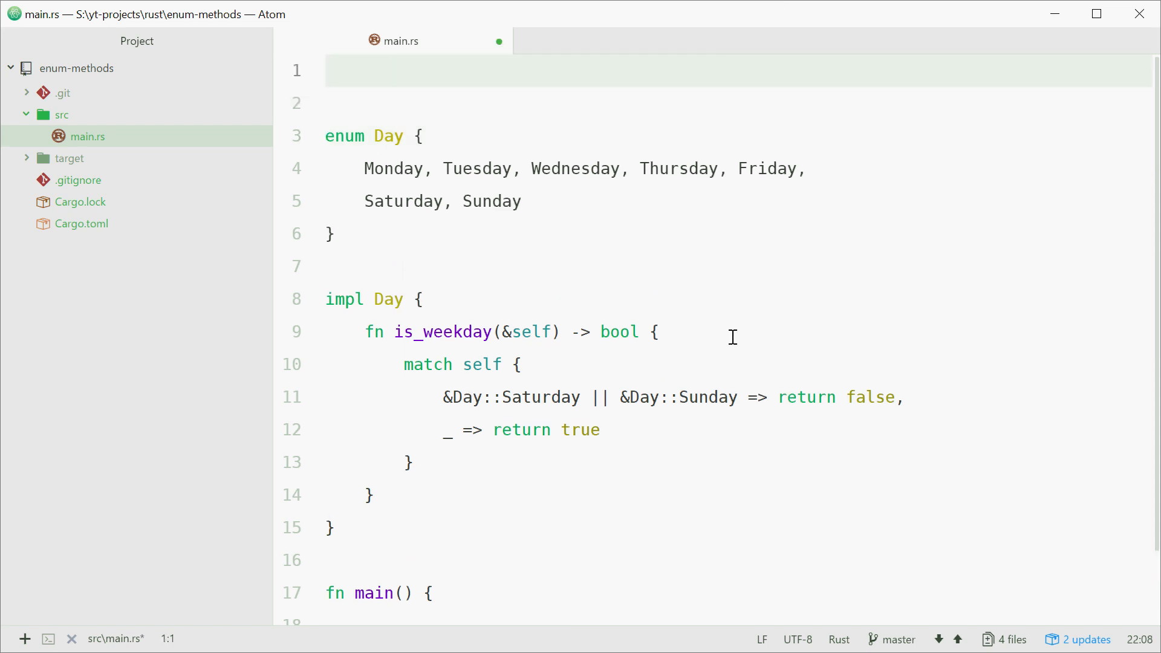
Add #![allow(dead_code)] as the first line of main.rs and save the file.
text(#)
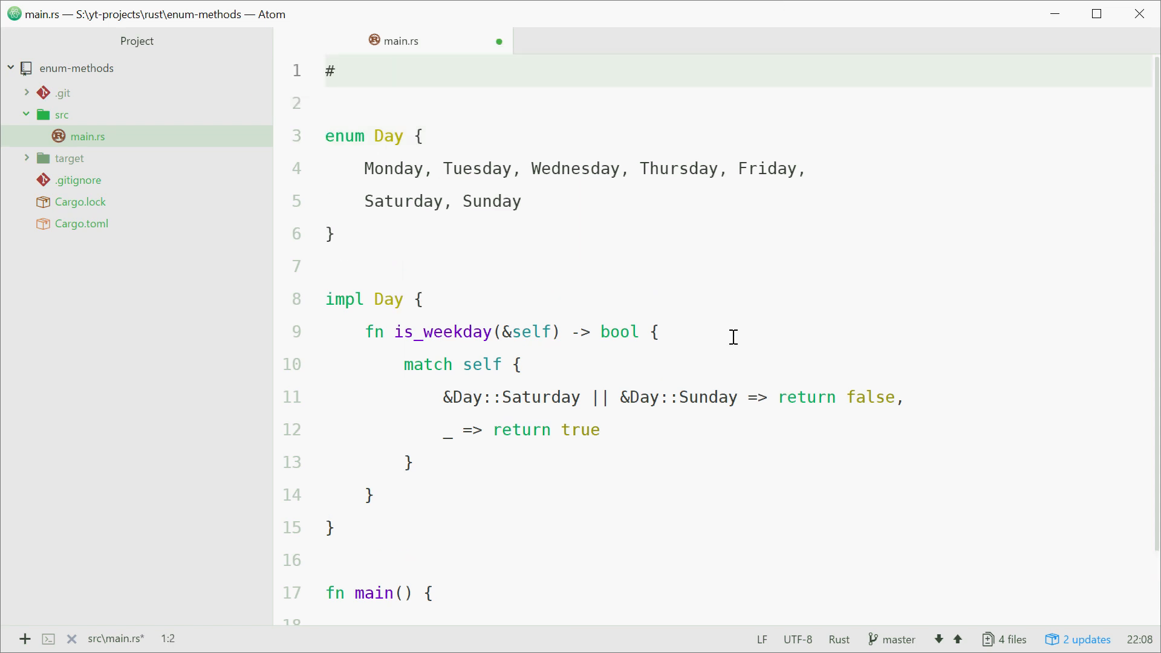
text(![allow(dea)
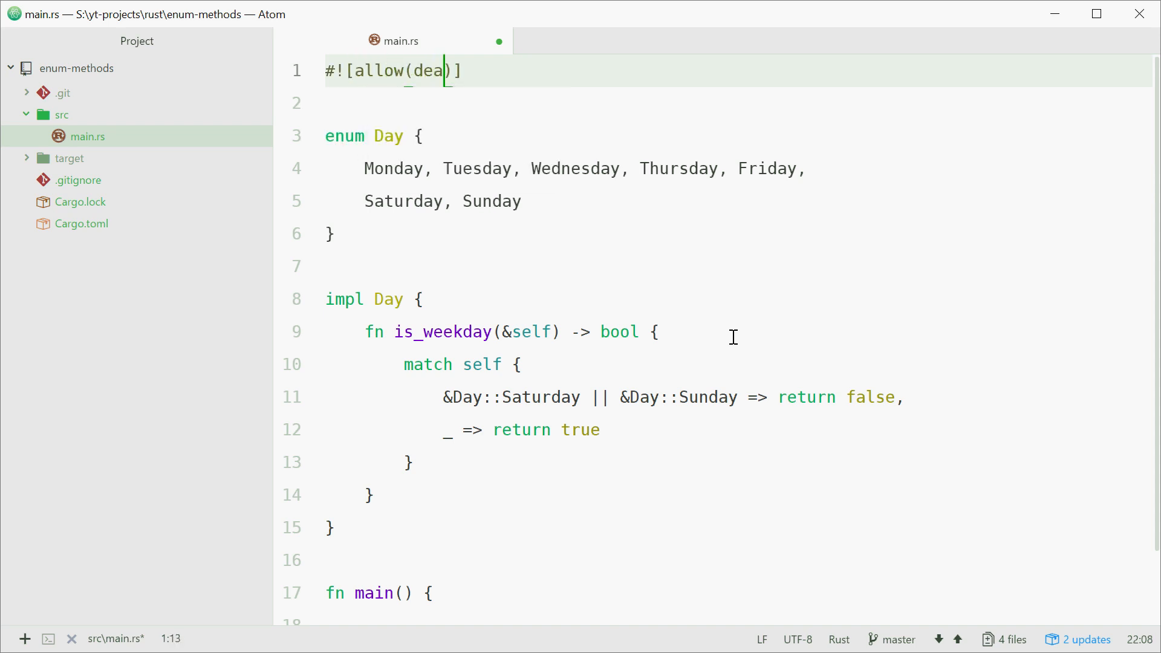
text(d_code)
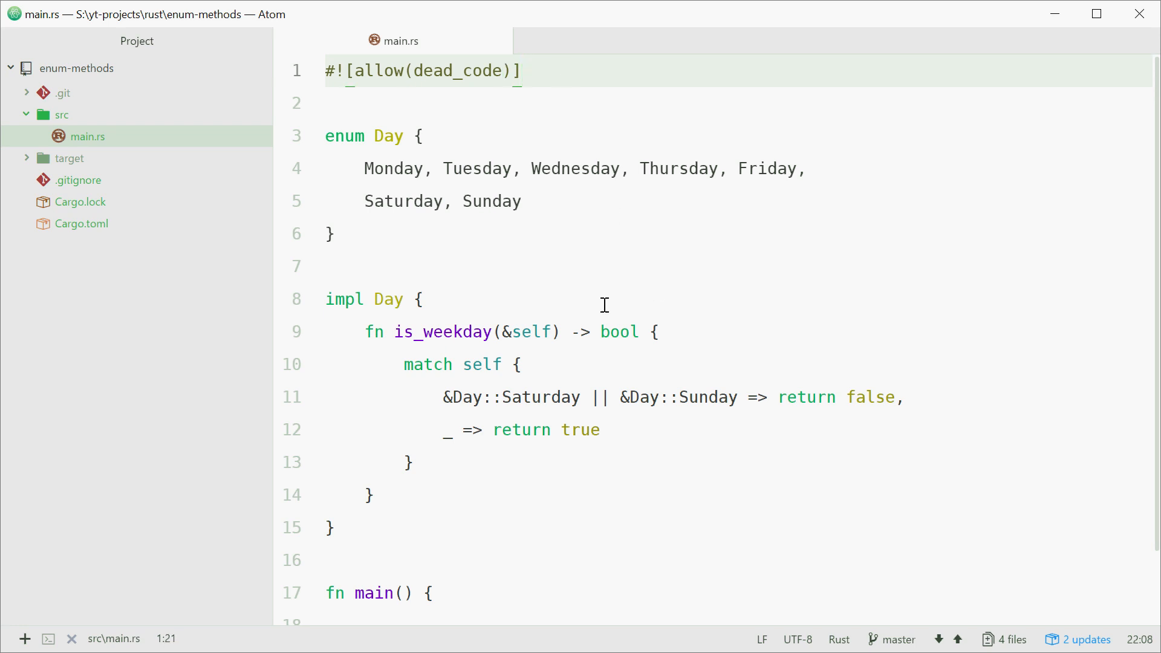
double_click(394, 168)
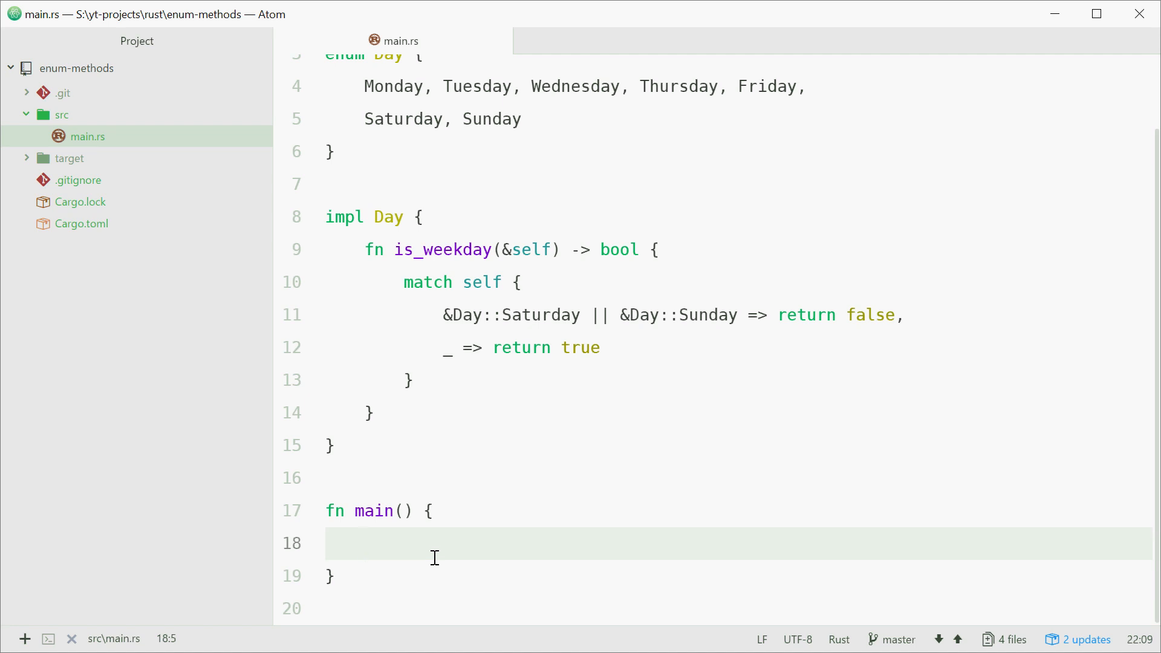
Write let d = Day::Tuesday; in main followed by a new line.
text(let d)
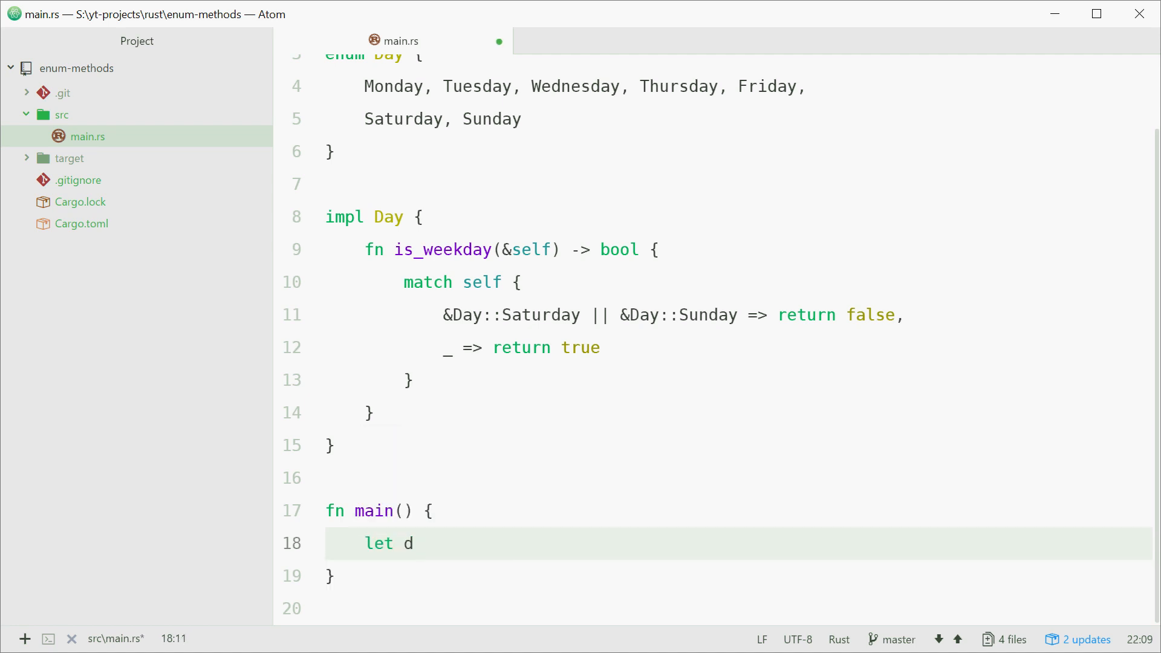
text(= Day)
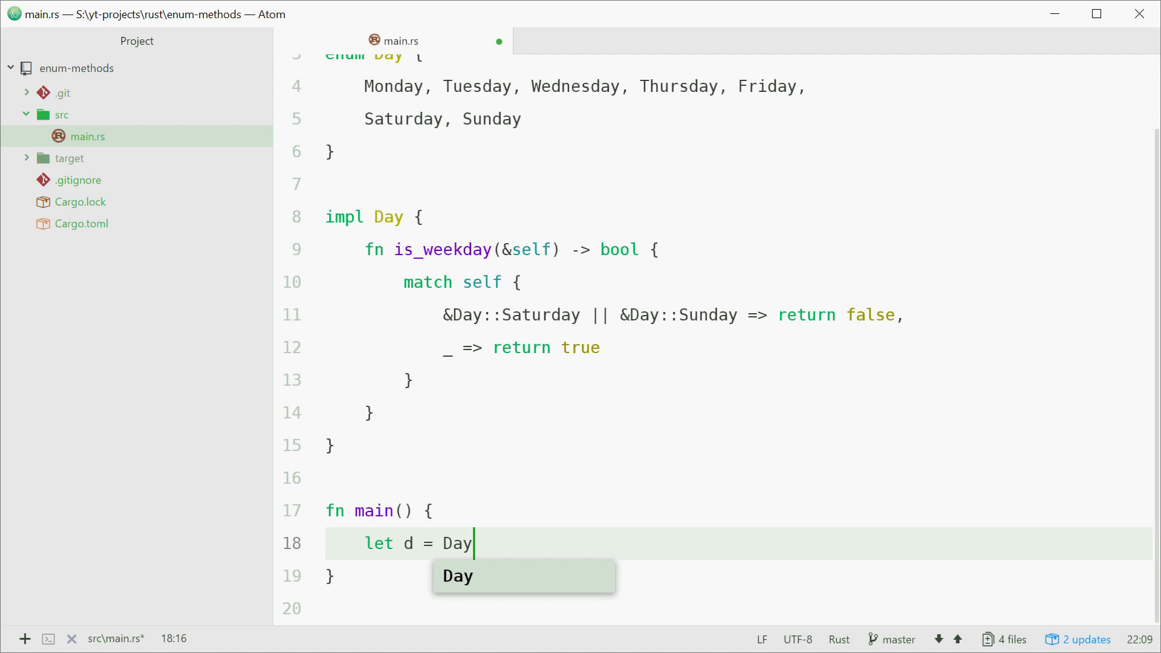
text(::)
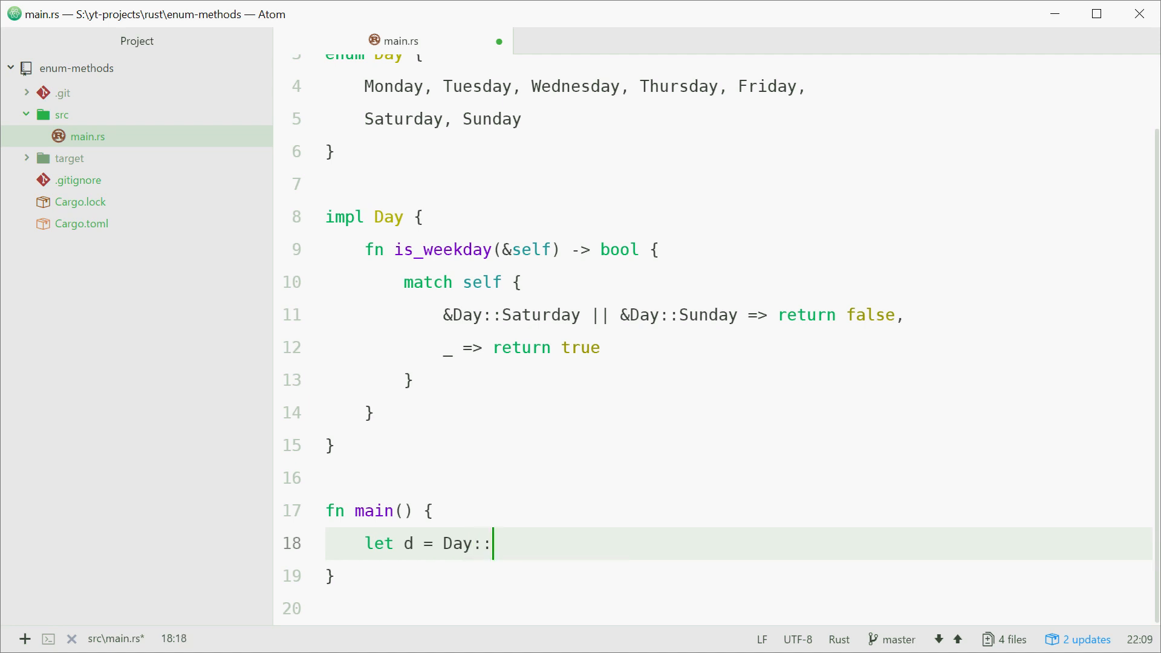
text(Tuesday)
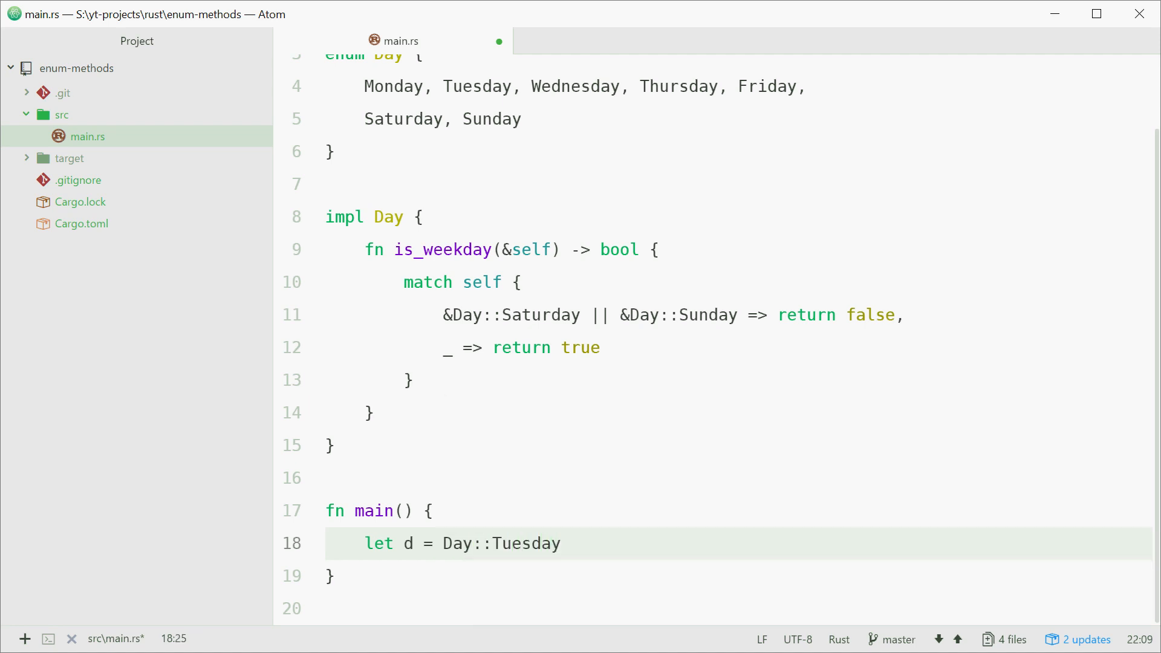
text(;)
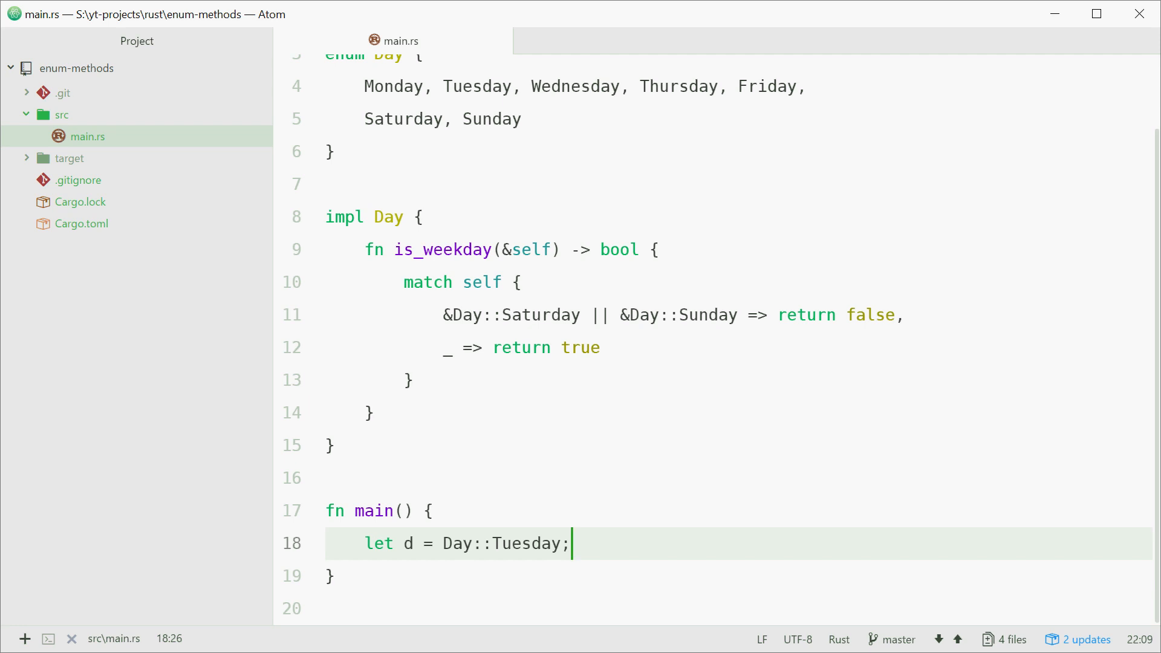
key(enter)
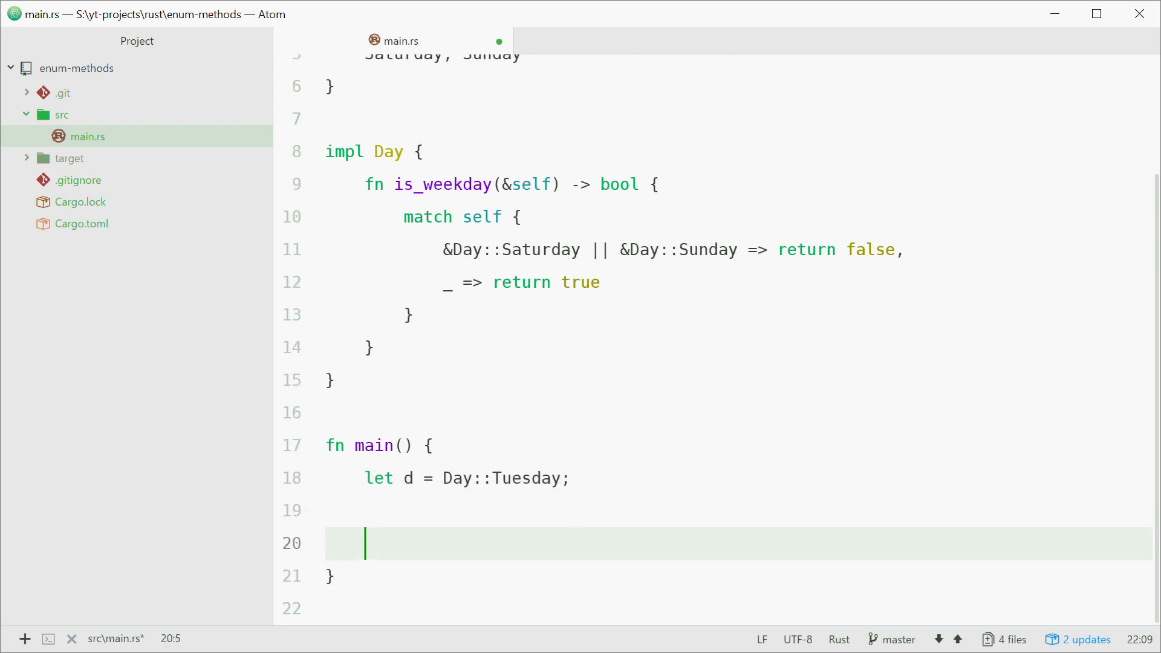
Write println!("Is d a weekday? {}", d.is_weekday()); in main and save the file.
text(println)
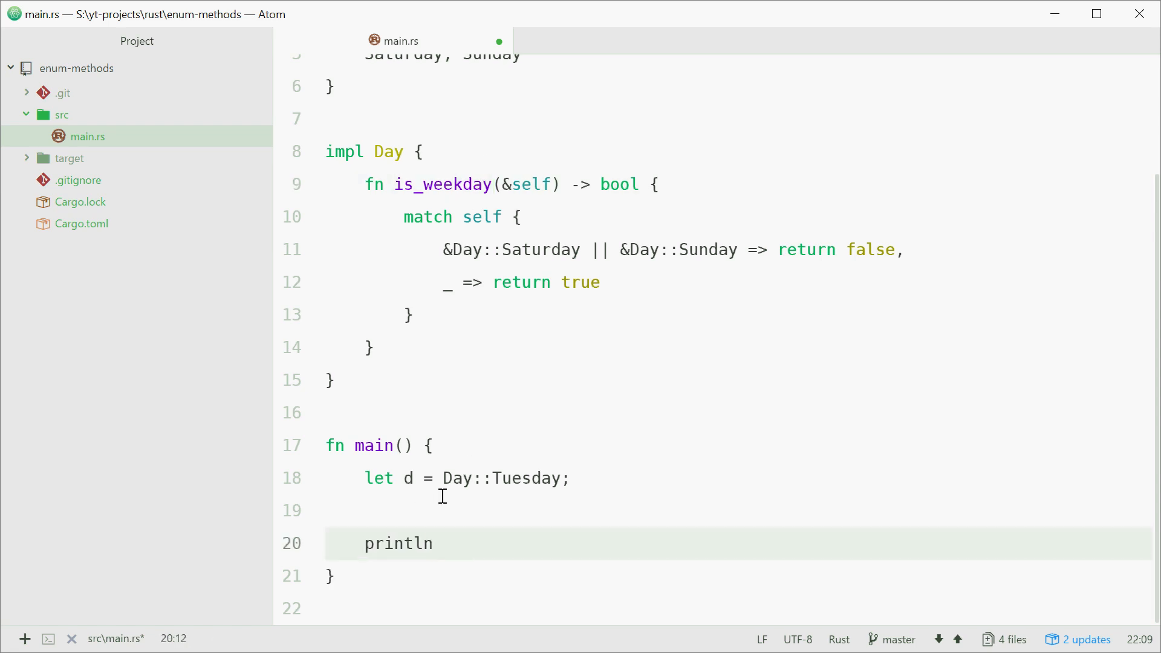
click(436, 543)
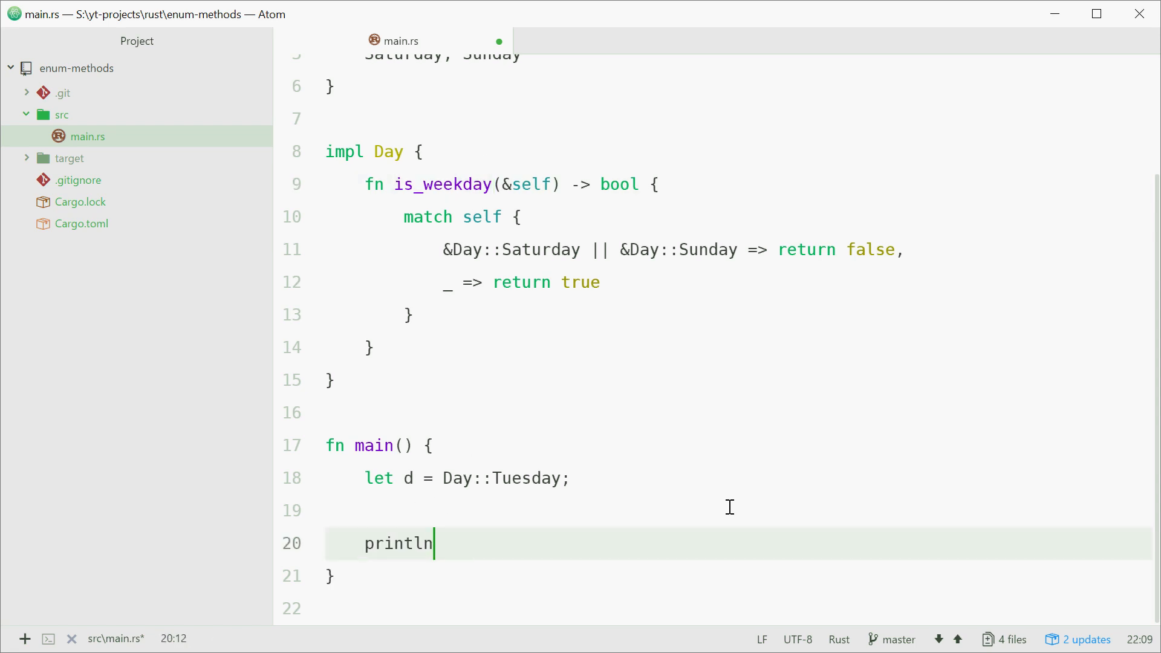
text(!("Is "))
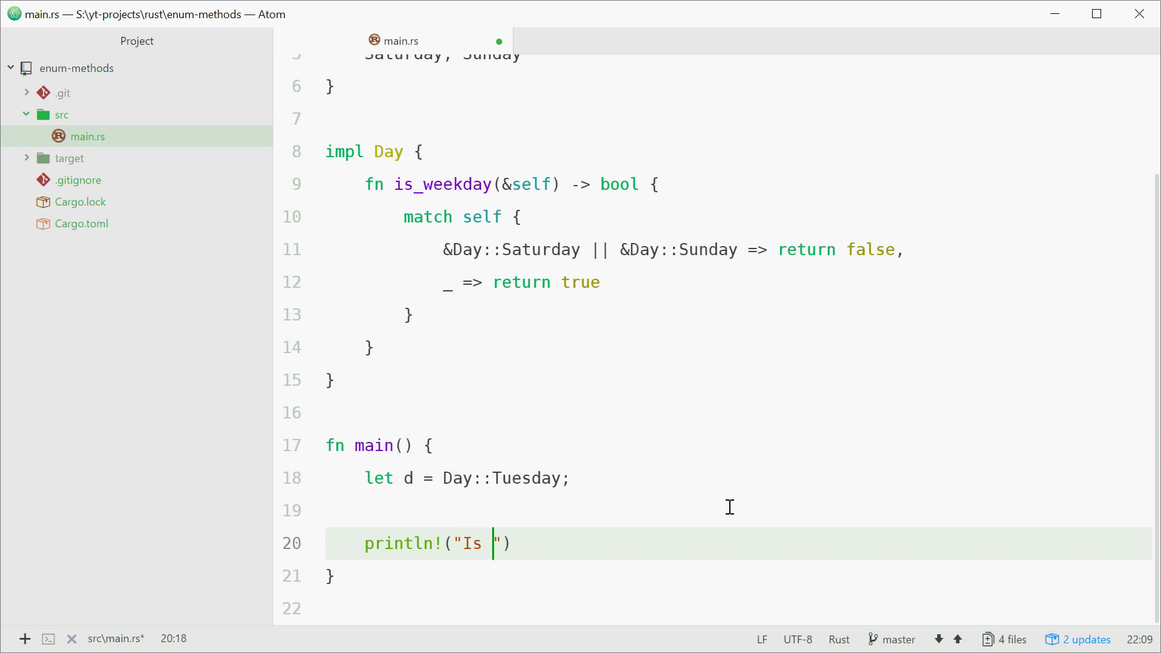
text(d a weekday?)
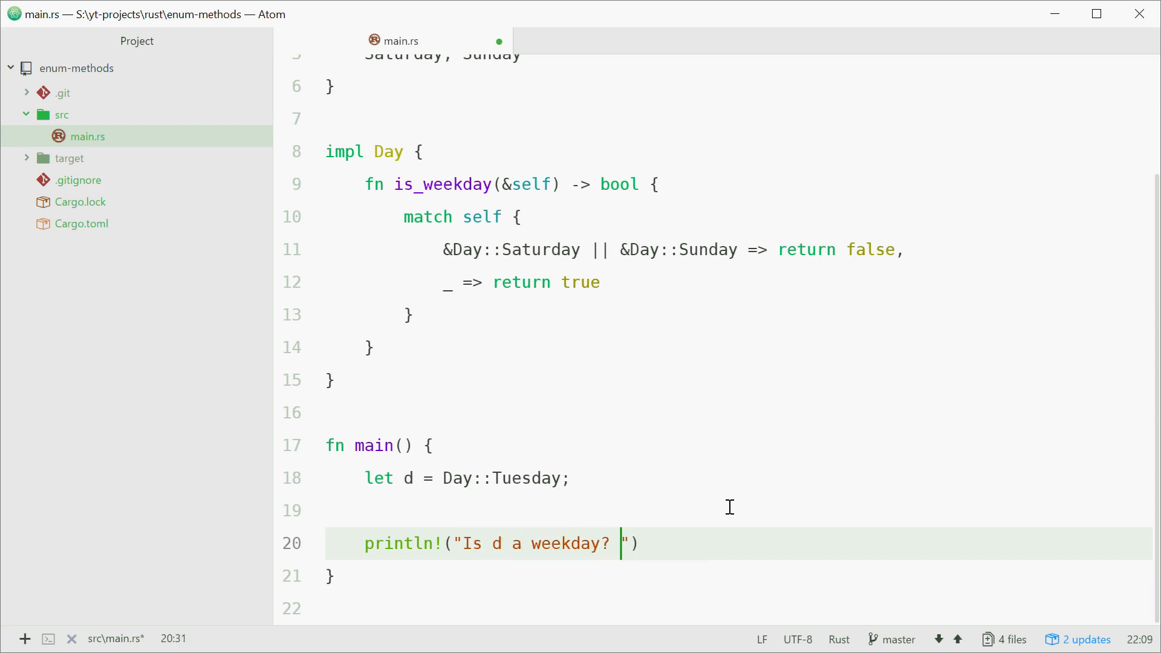
text({})
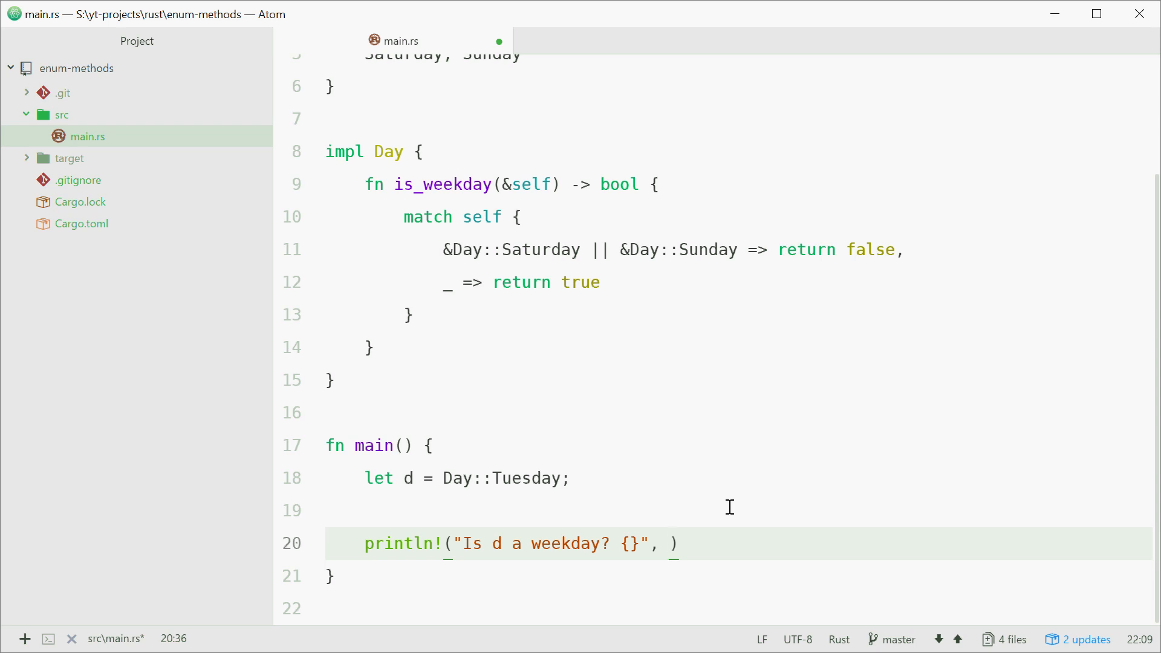
text(d.is_weekday())
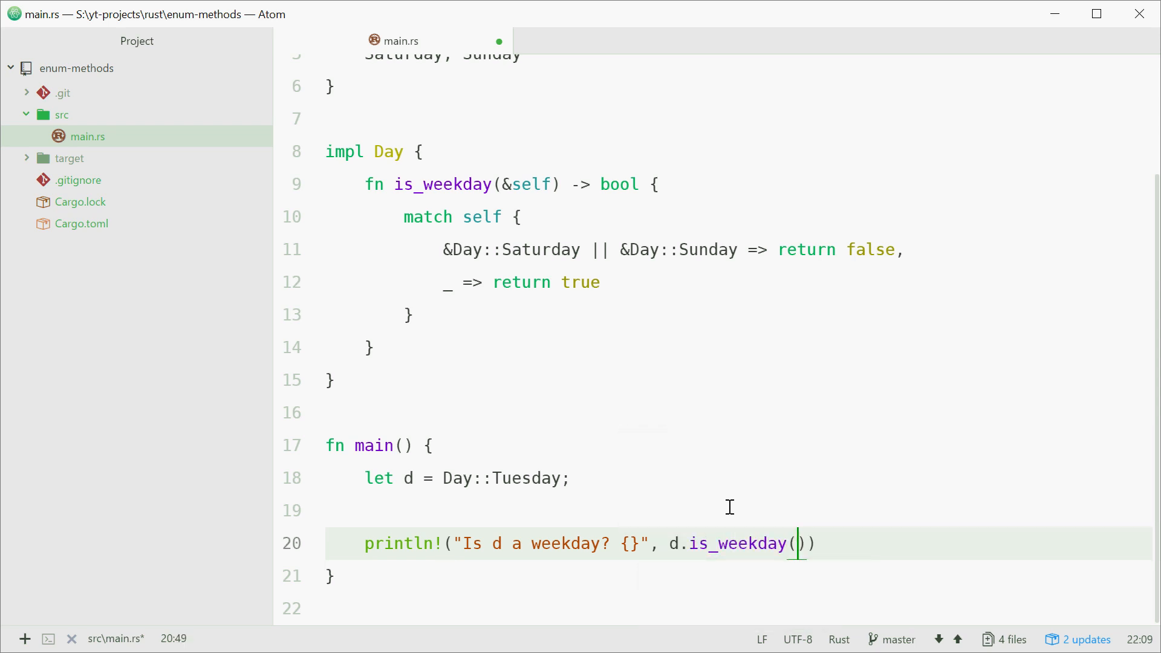
text(;)
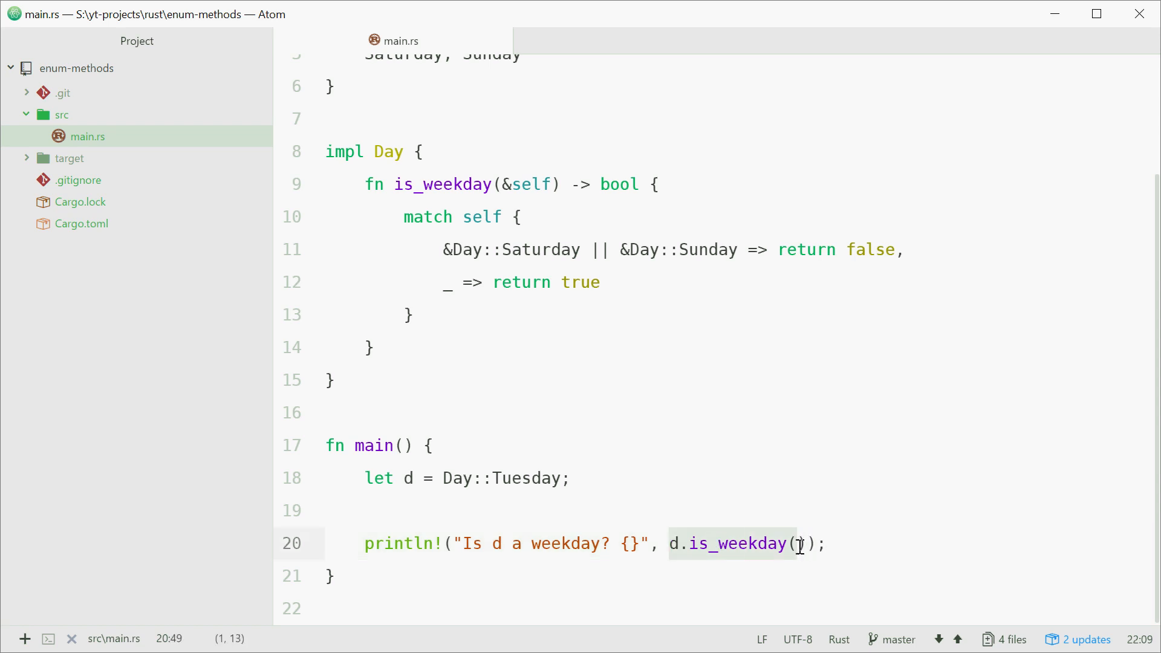
click(865, 543)
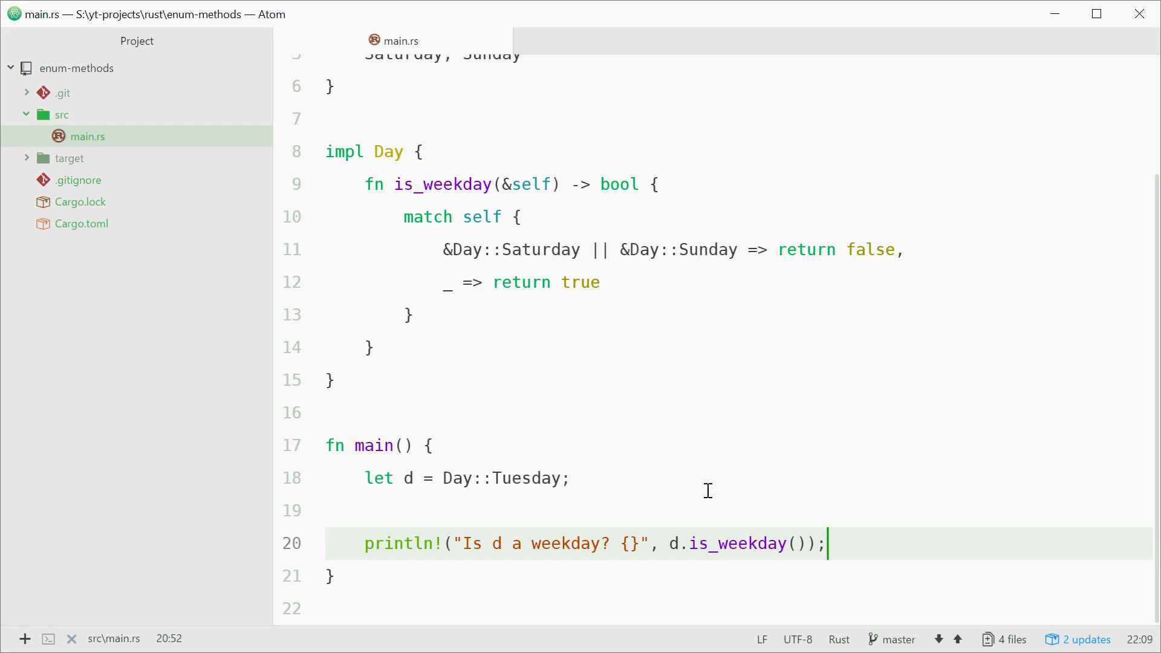
Open a terminal in the project folder from the status bar.
click(47, 638)
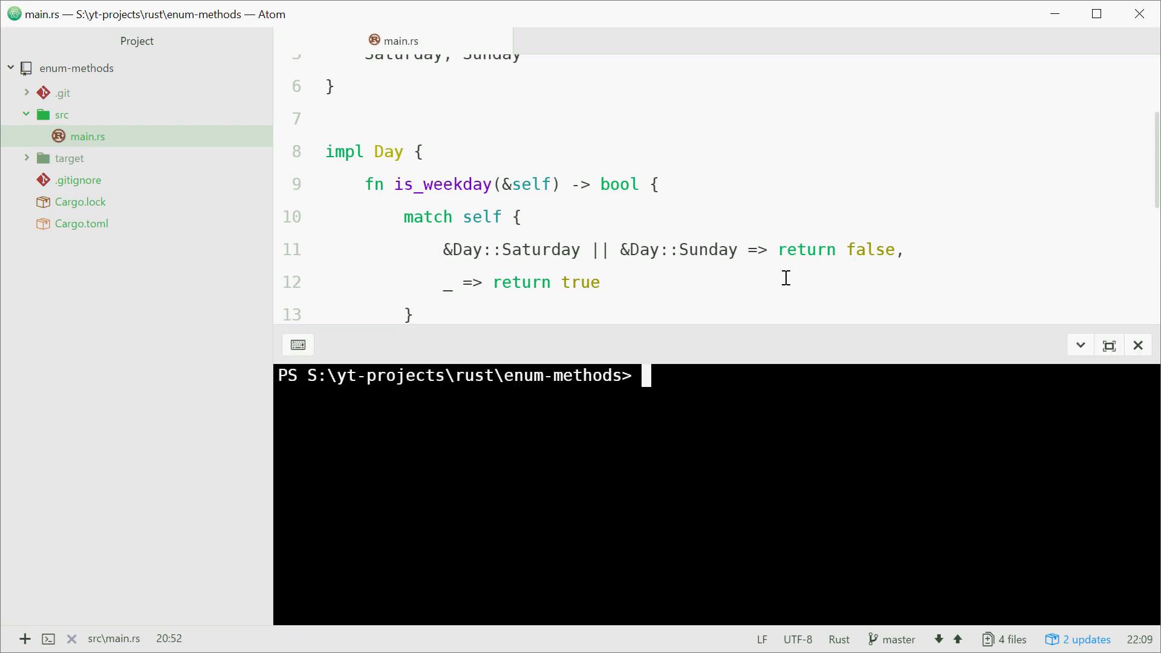
Run the project with cargo run in the terminal panel.
text(cargo run)
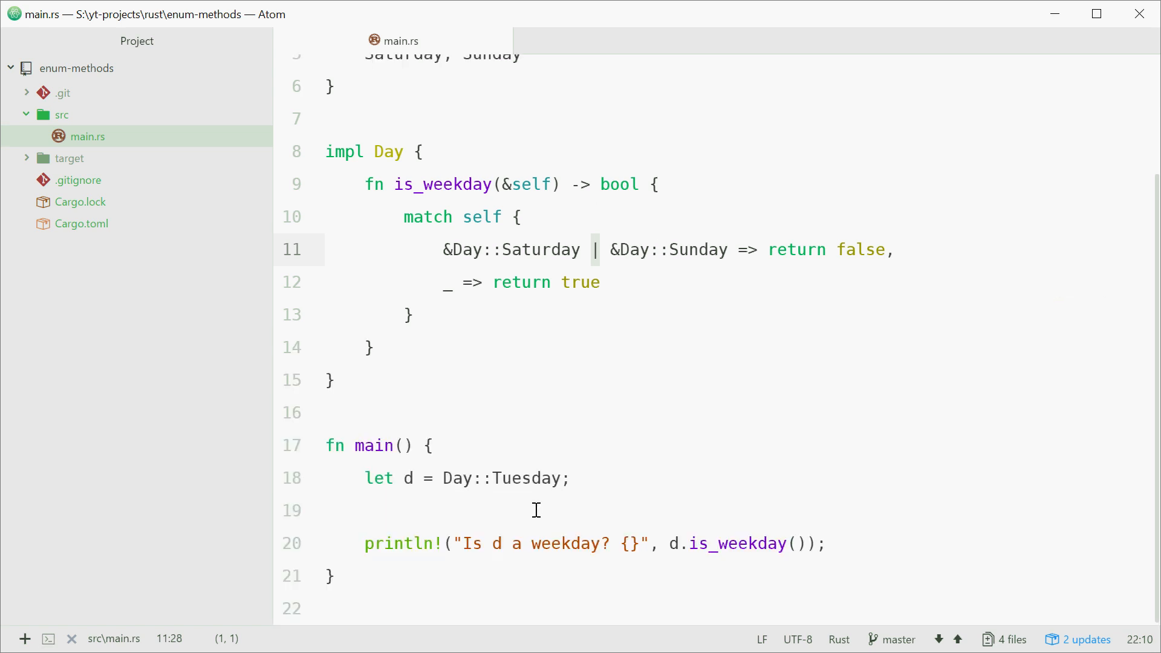
Change d to Day::Saturday, save, and start an "if d is a we" line above the print.
text(Satur)
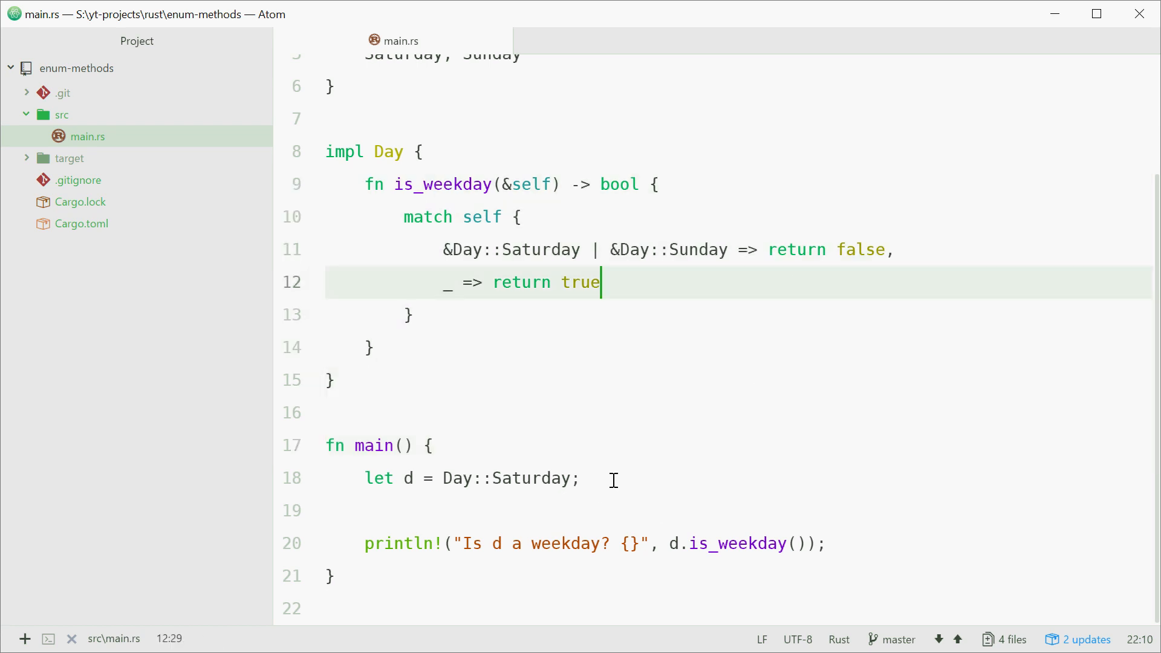
text(if d is a we)
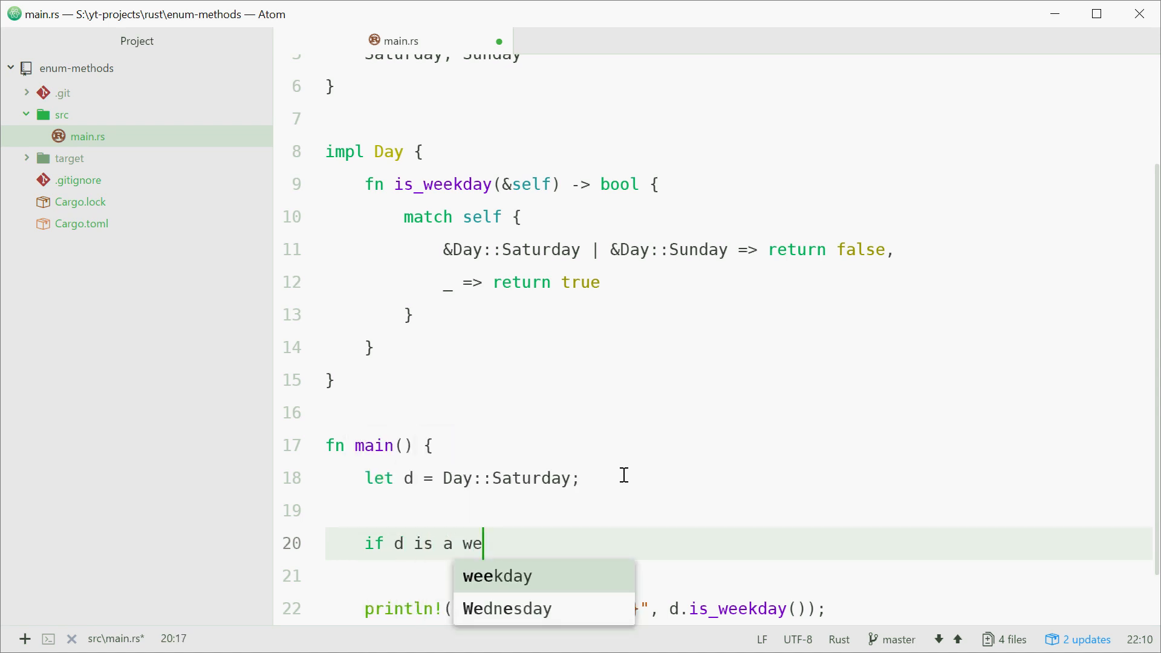
Complete the note line to read "if d is a monday, tuee" above the print statement.
text(monday, tue)
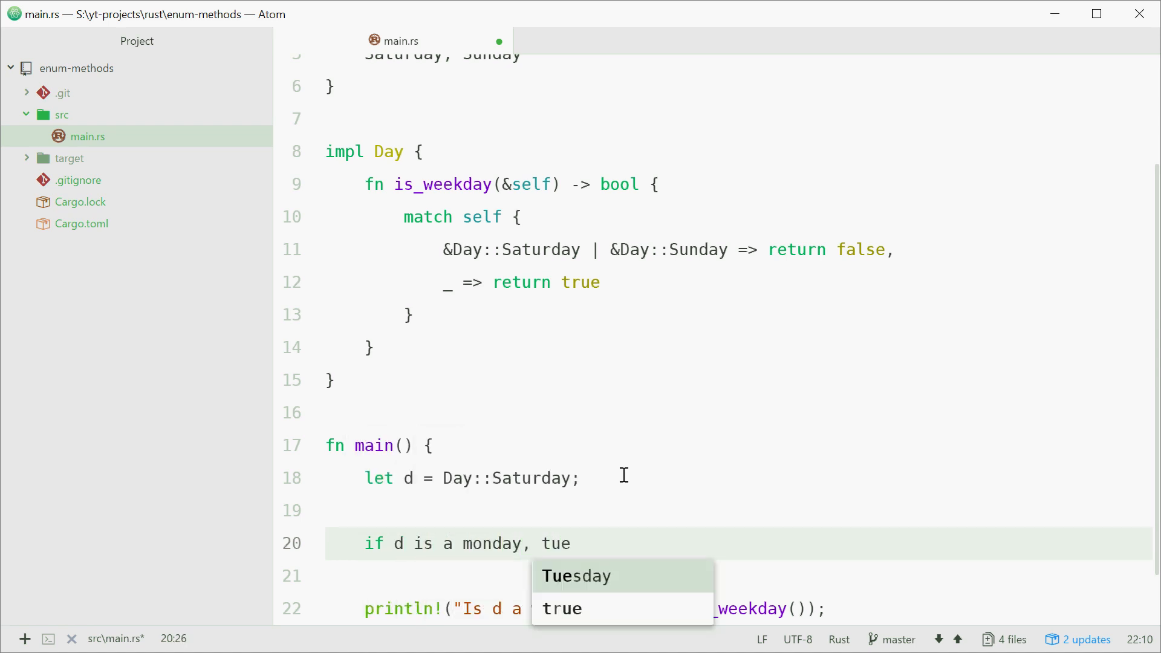
text(e)
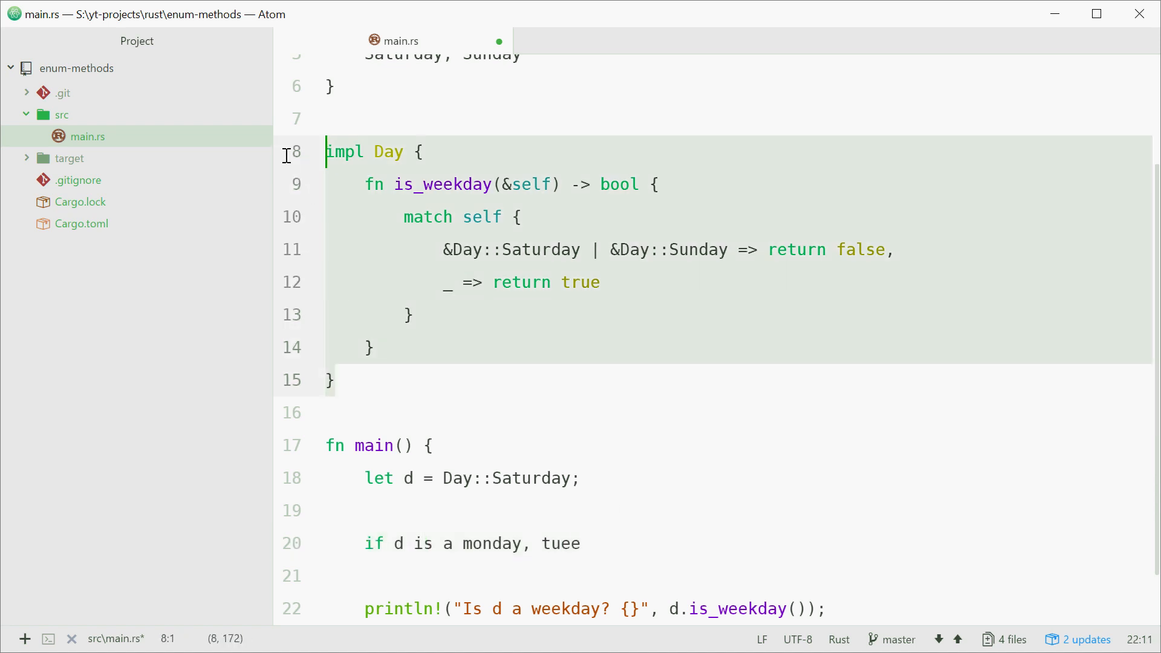
mouse_move(468, 289)
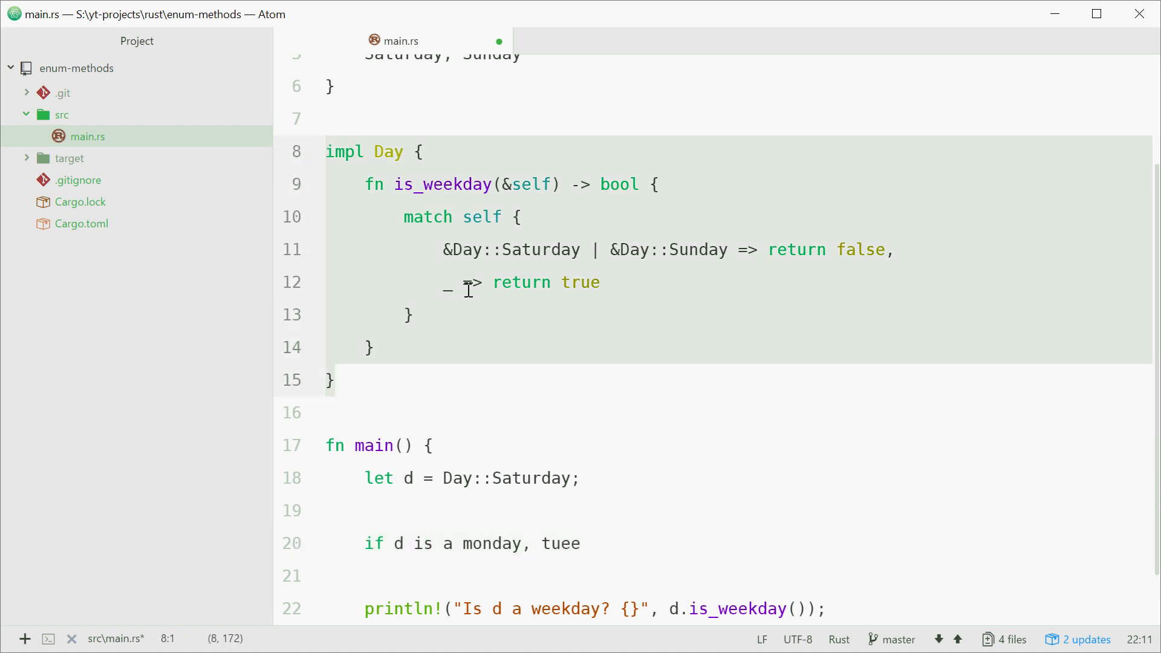
click(641, 477)
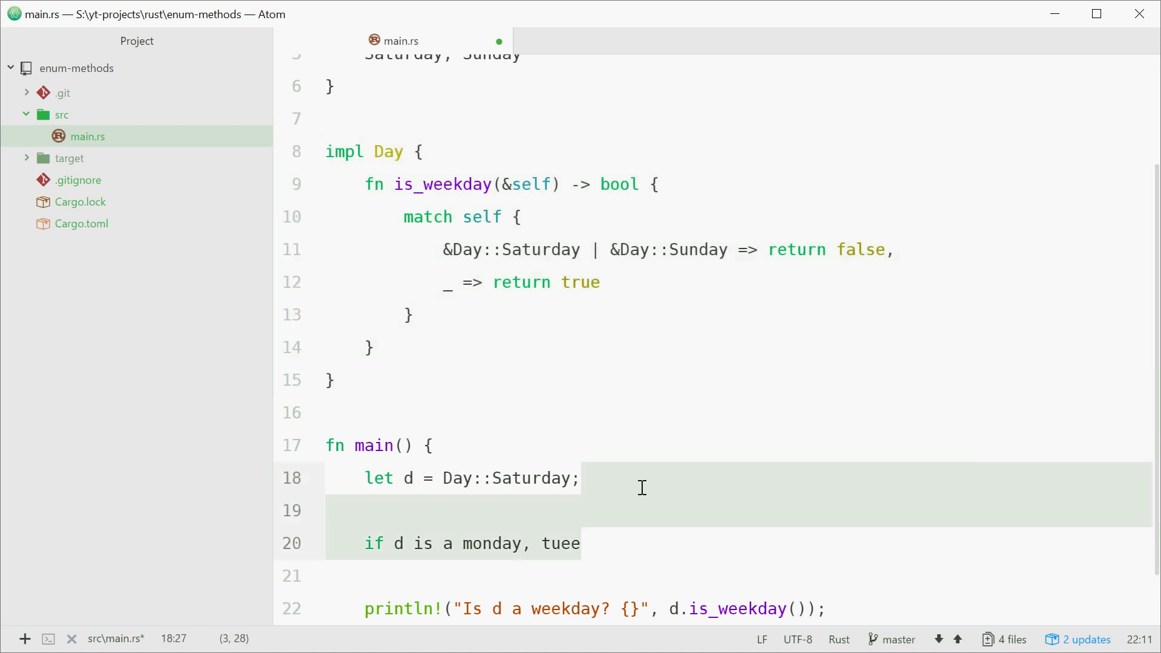